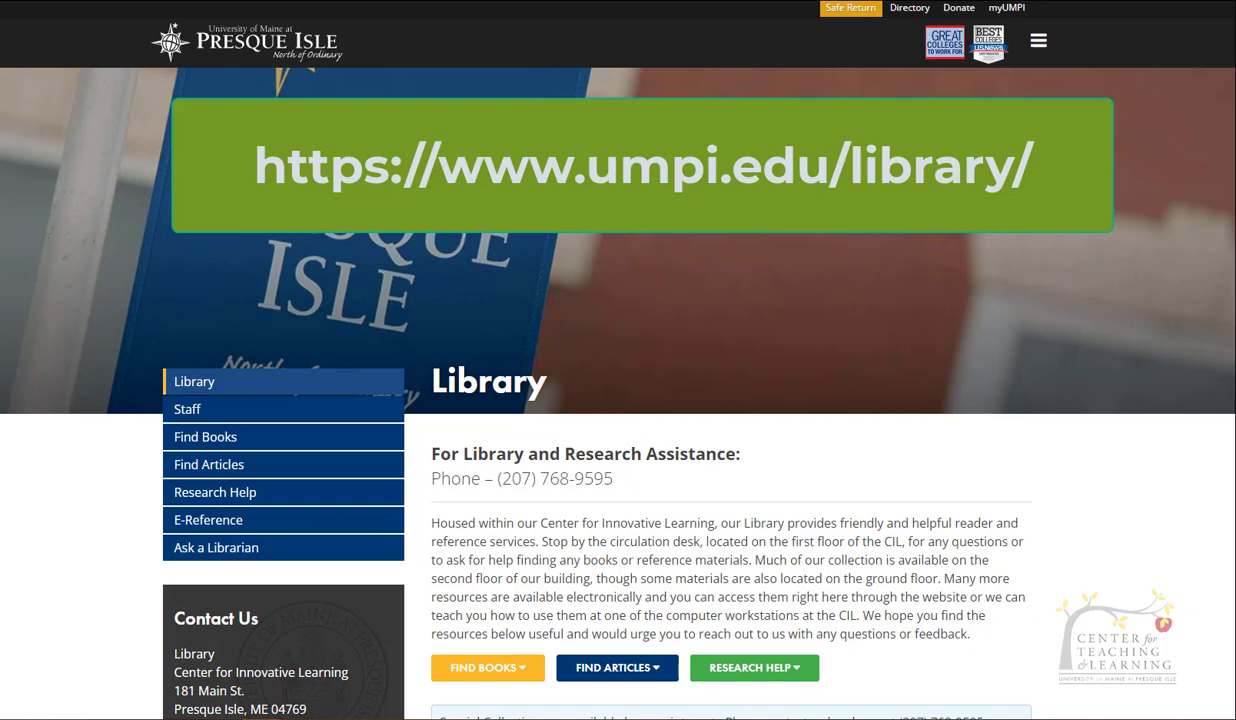
mouse_move(868, 419)
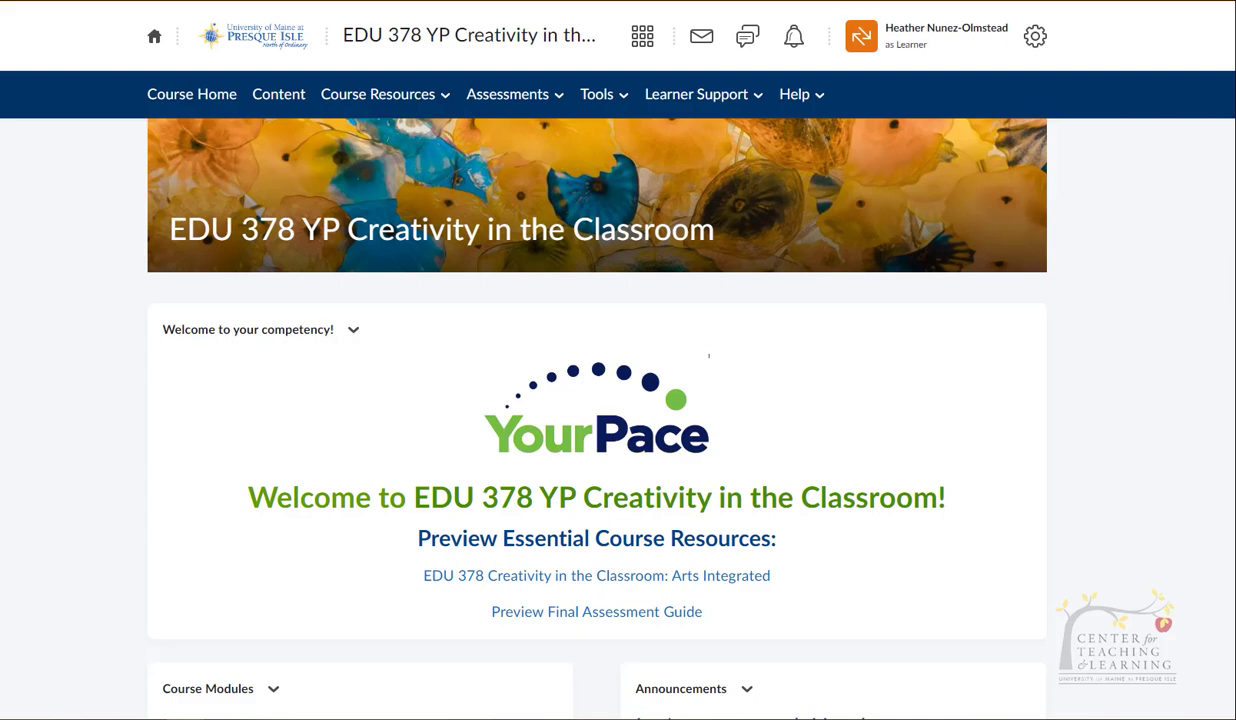
mouse_move(696, 94)
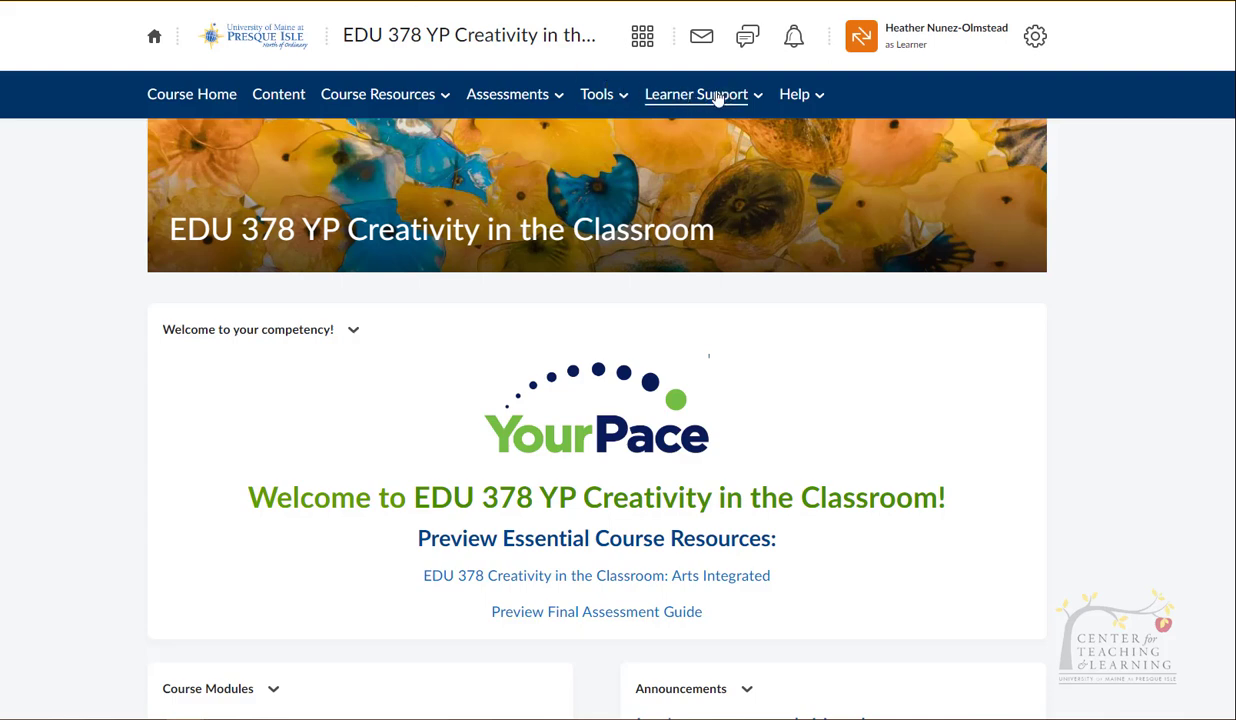
- Choose Library from the EDU 378 course's Learner Support menu
click(696, 94)
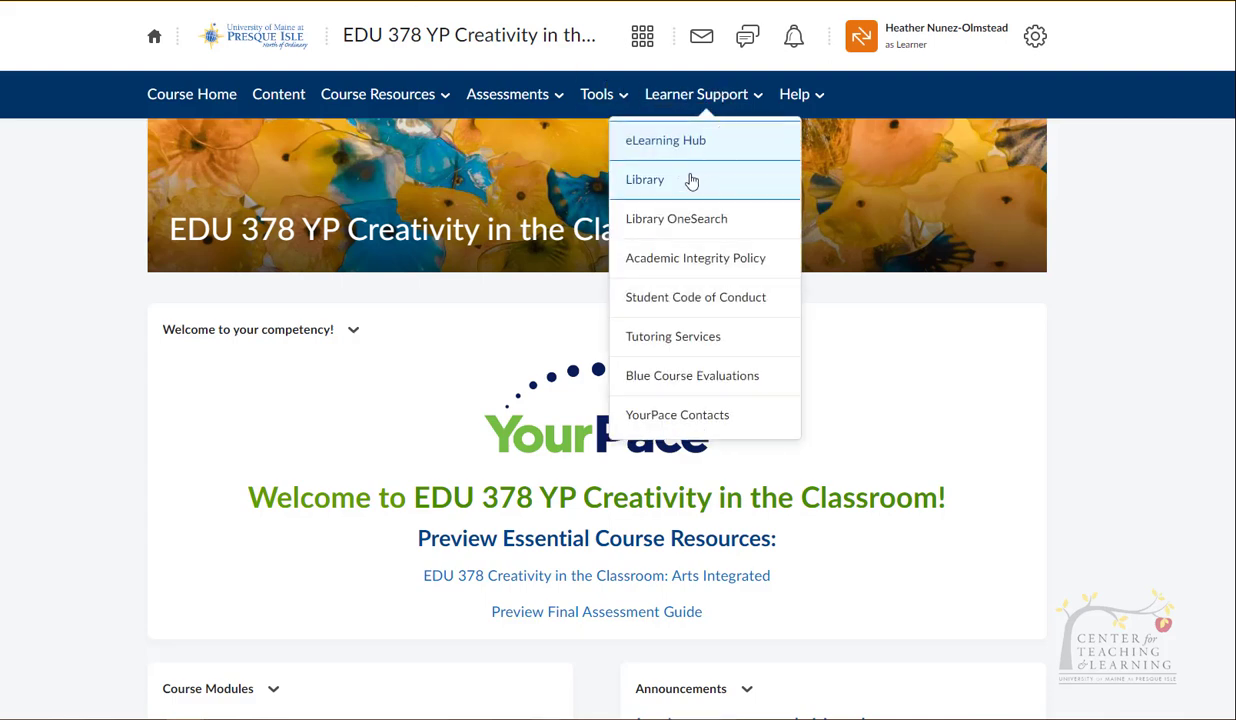
mouse_move(683, 197)
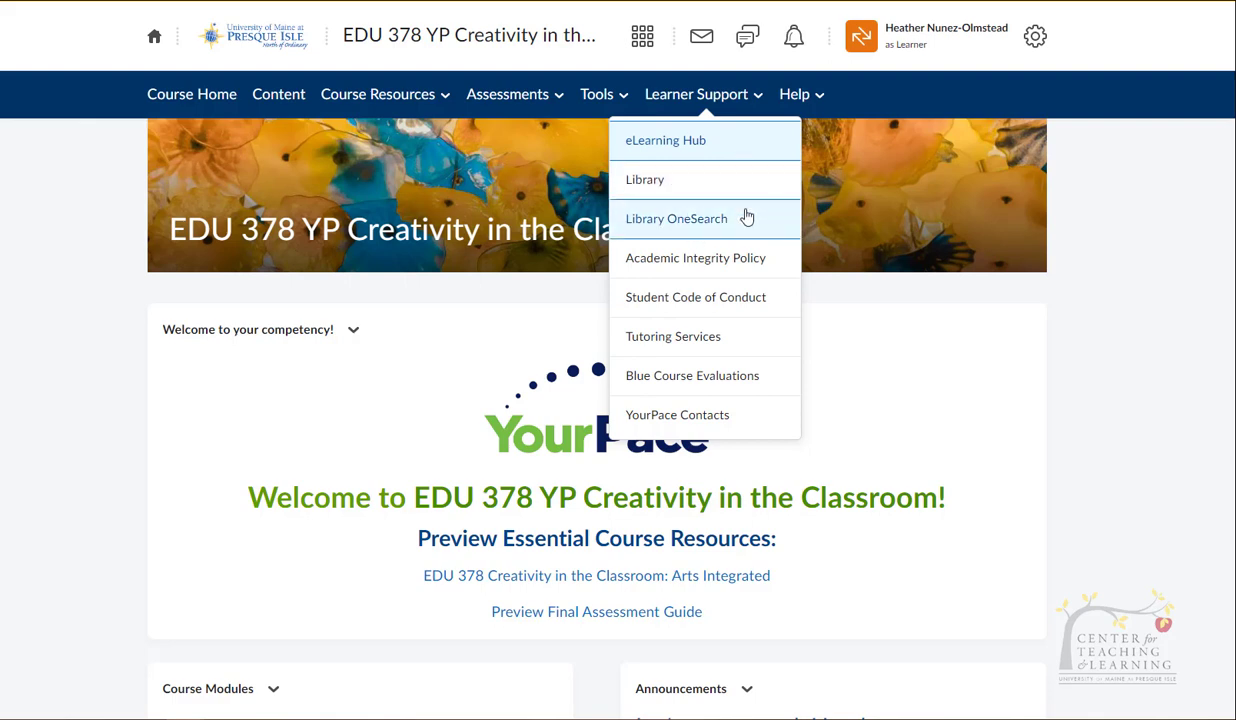
click(644, 179)
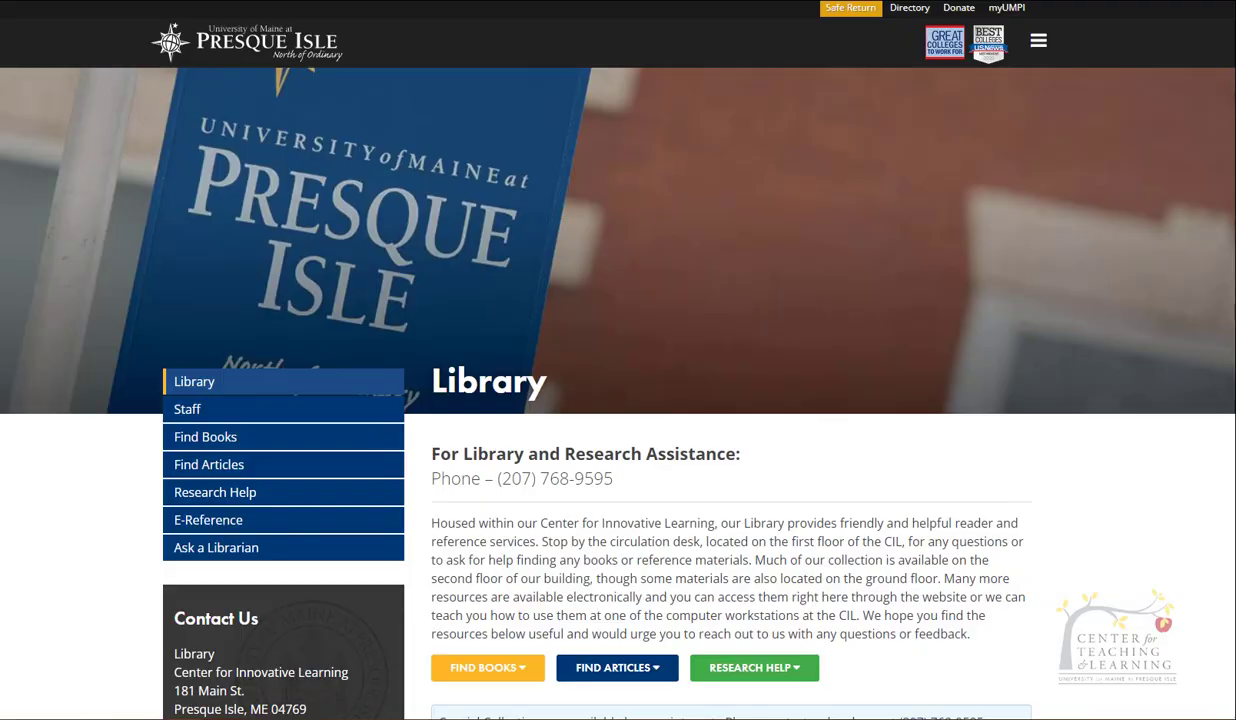
mouse_move(910, 280)
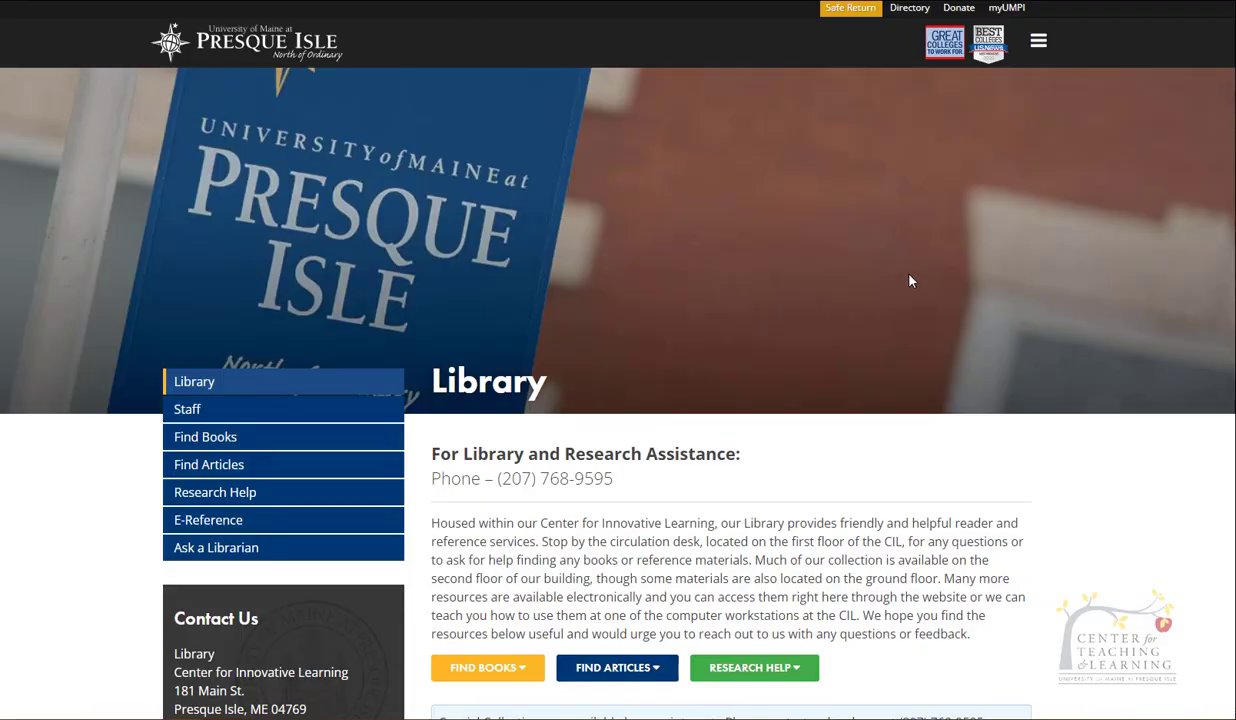
- Scroll the Library page and open Find Books to list URSUS, Mariner and MaineCat
scroll(down, 3)
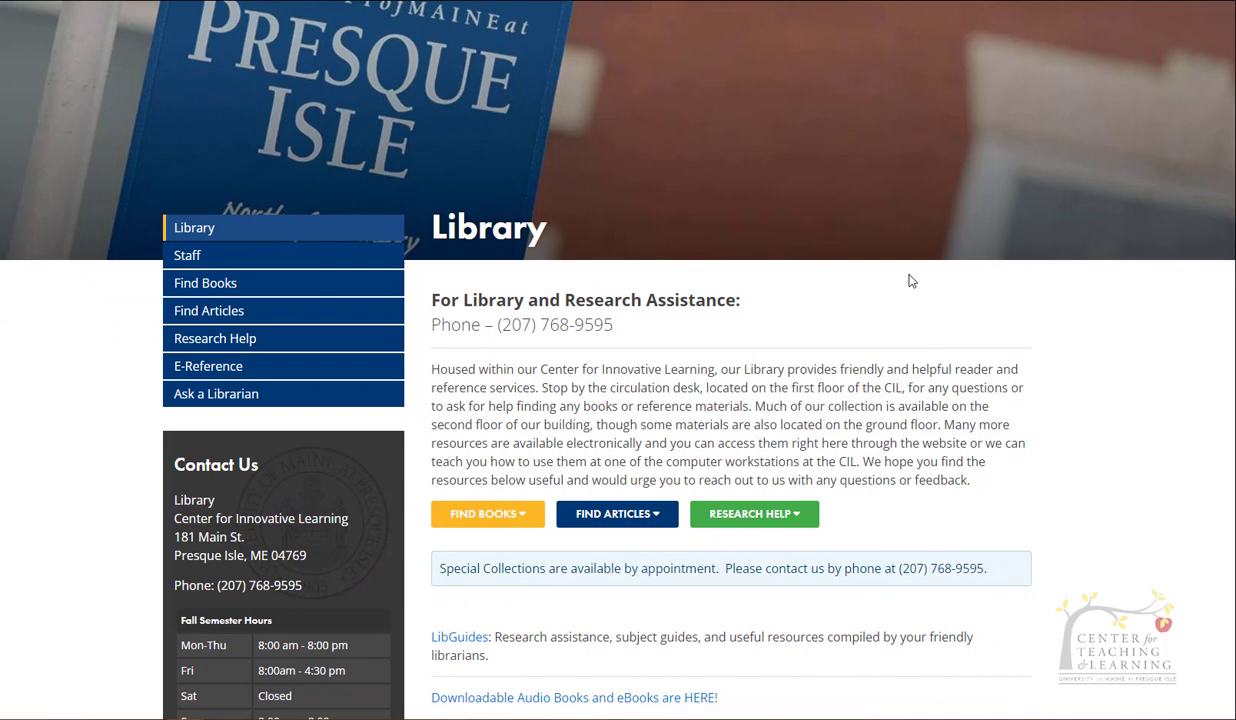
scroll(down, 3)
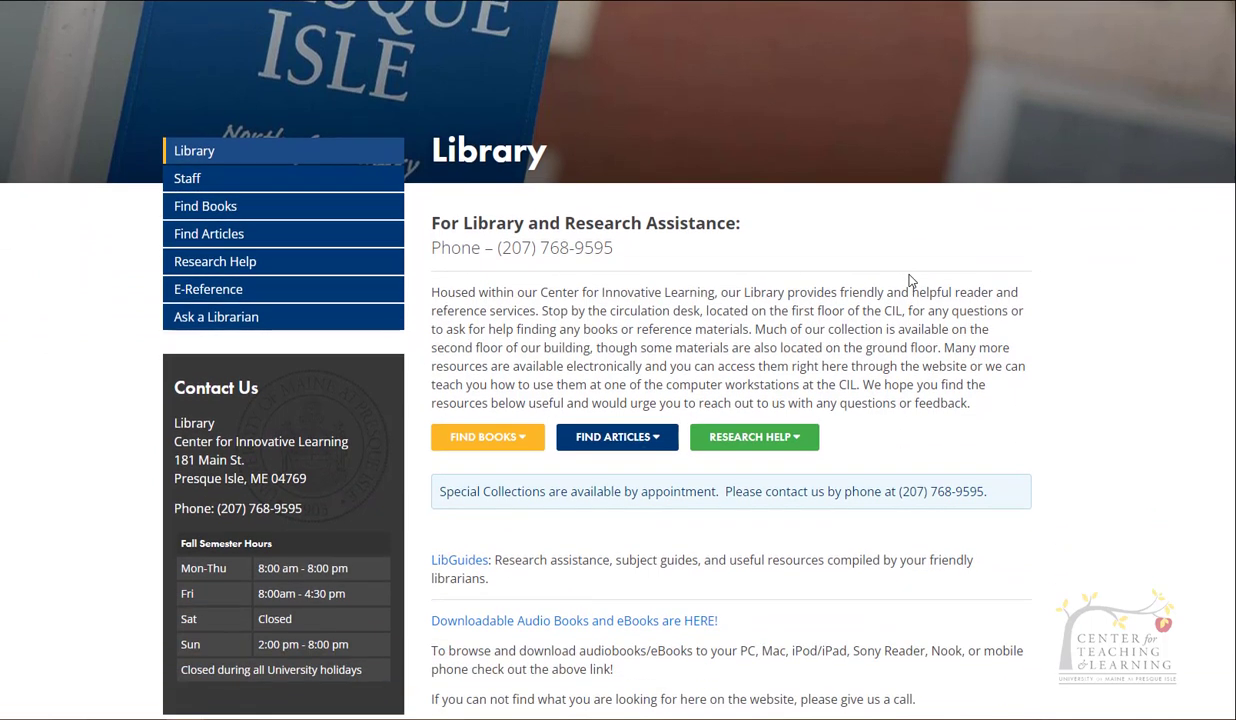
mouse_move(565, 267)
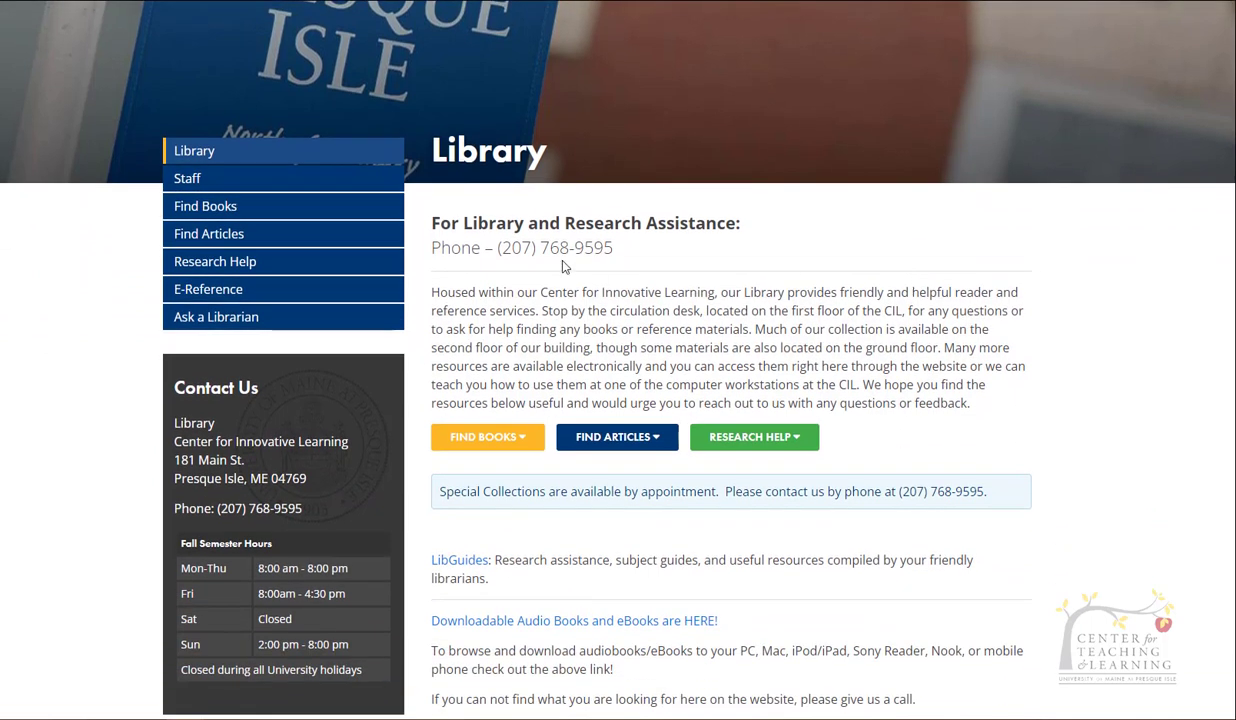
mouse_move(658, 261)
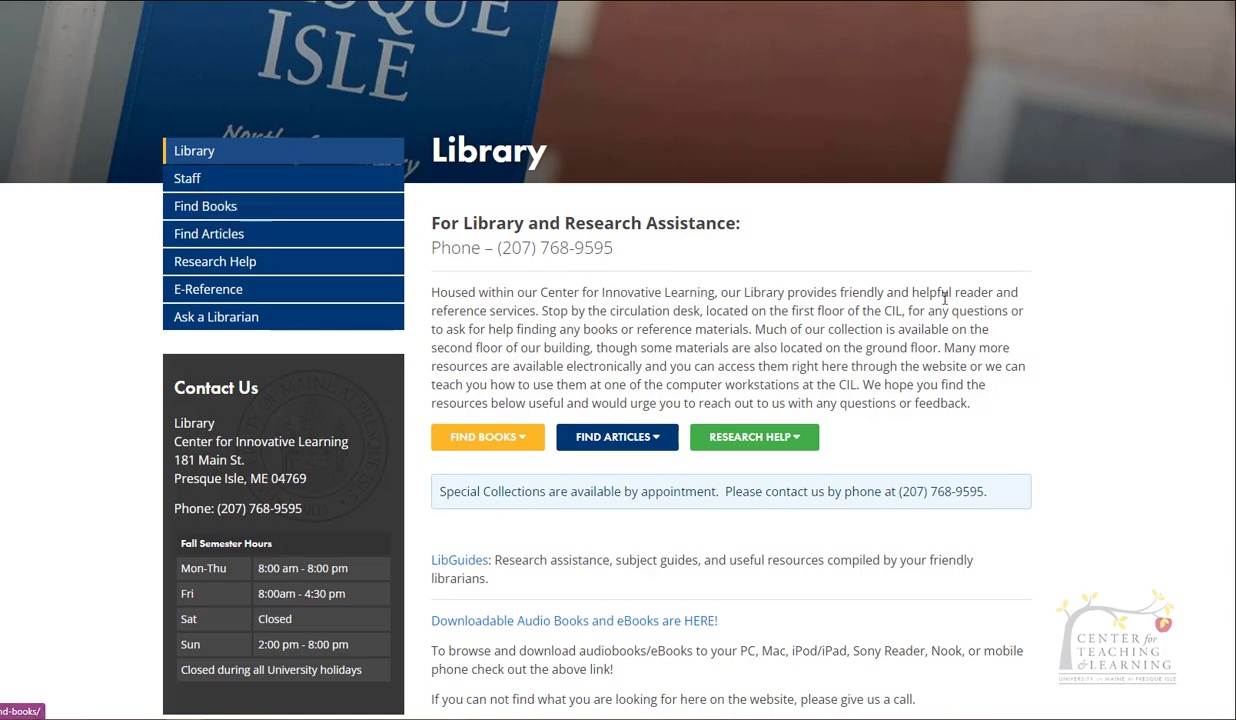
scroll(down, 3)
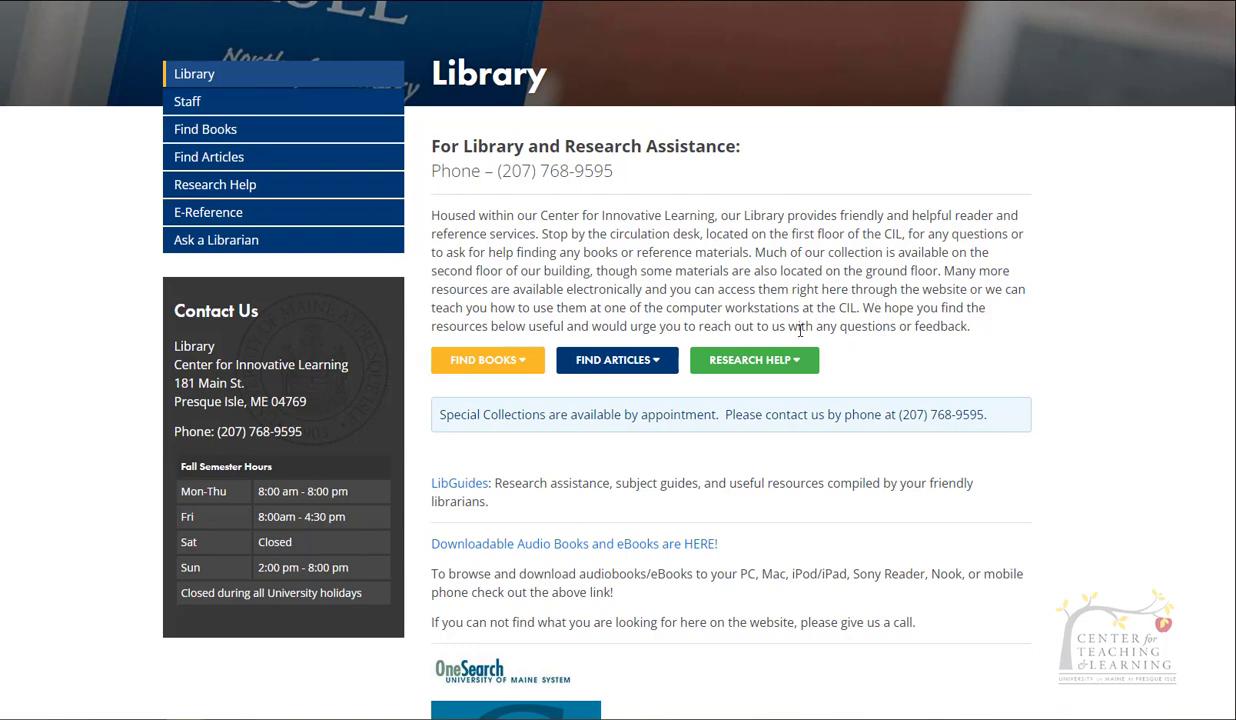
mouse_move(870, 350)
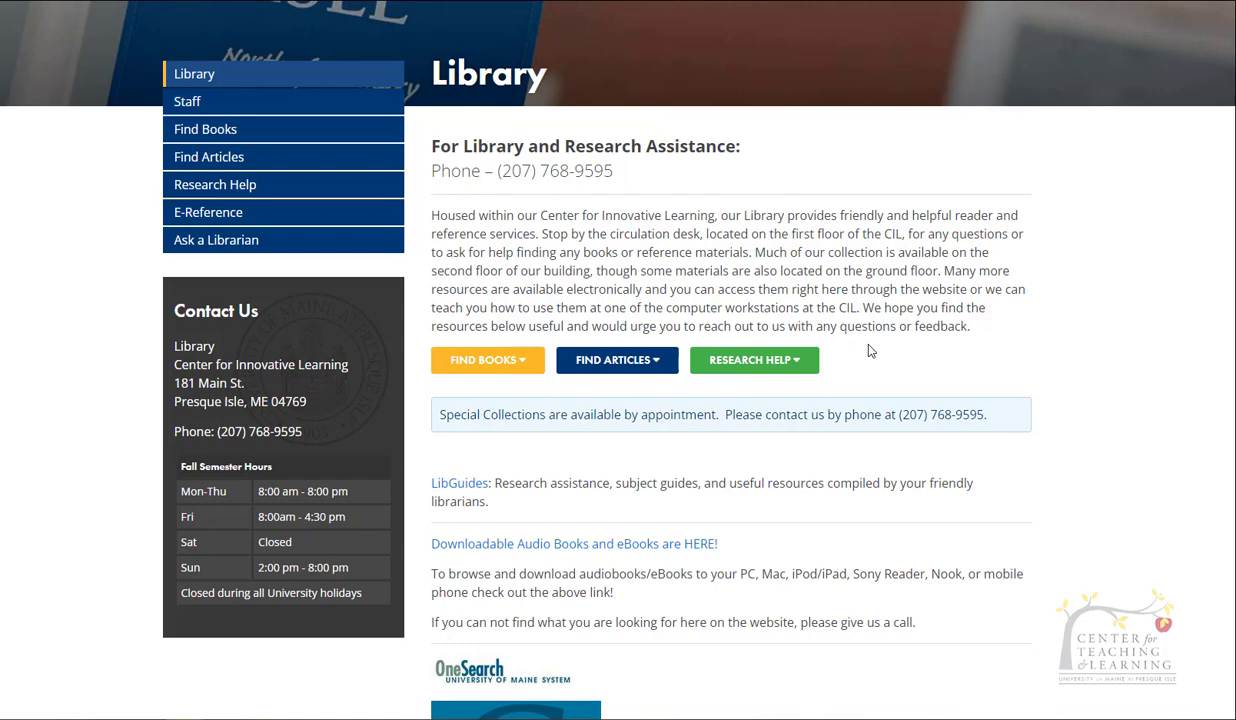
click(487, 360)
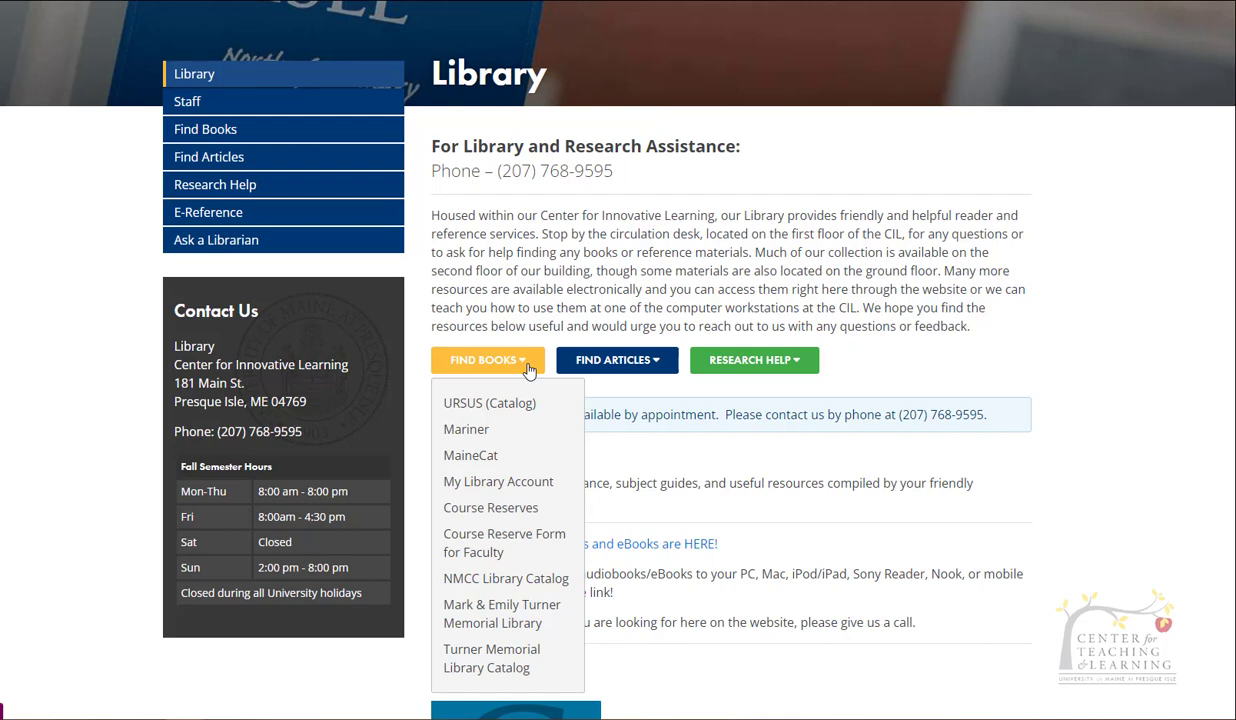
mouse_move(527, 378)
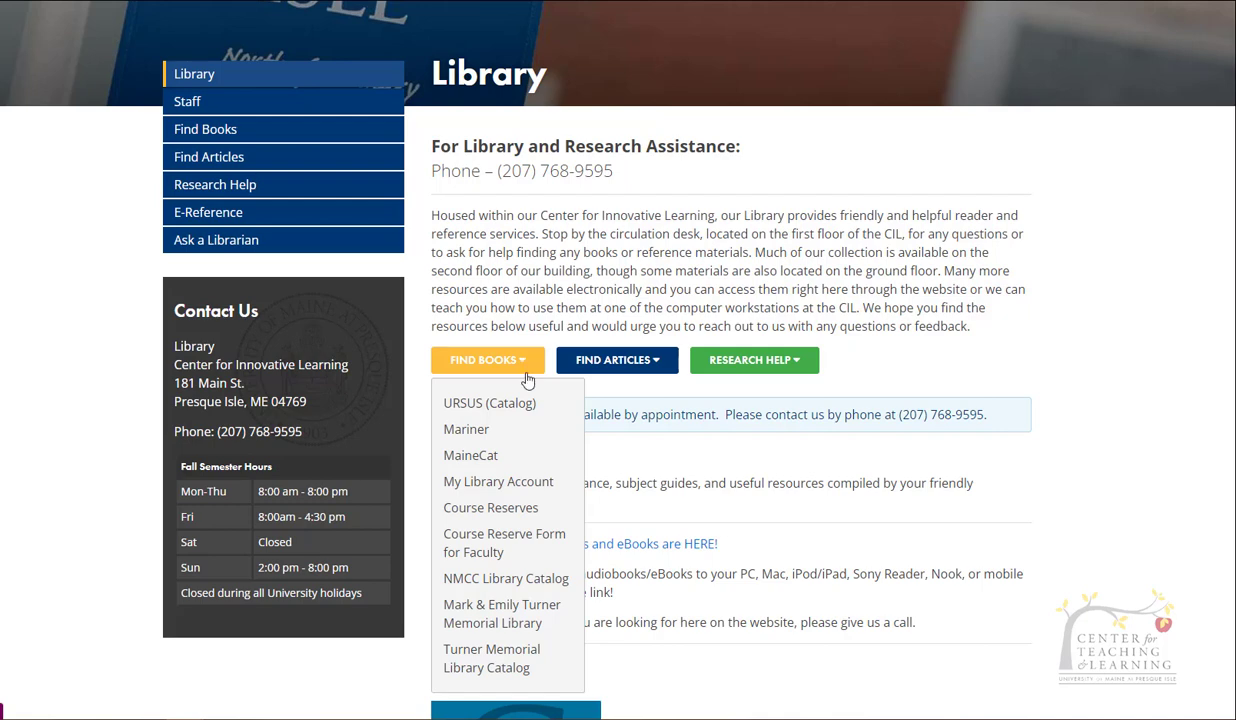
mouse_move(489, 403)
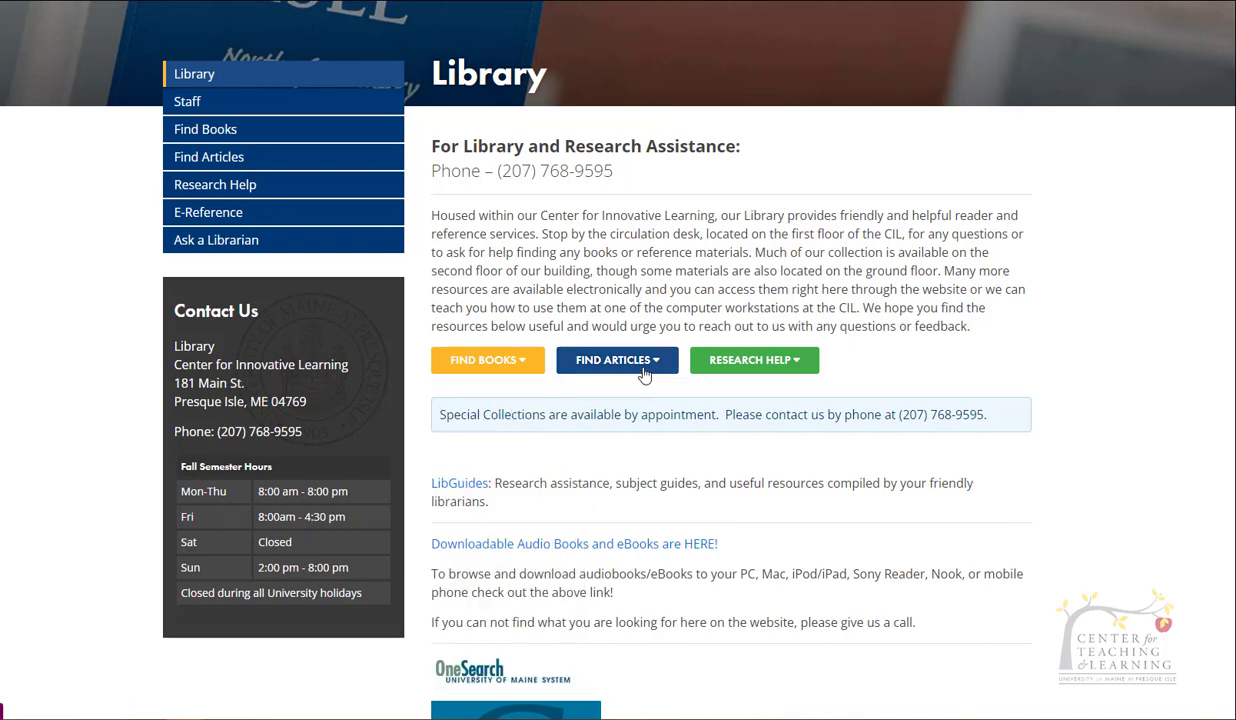
- Check the Research Help topics, then show the Databases, E-Journals and Google Scholar options
click(616, 360)
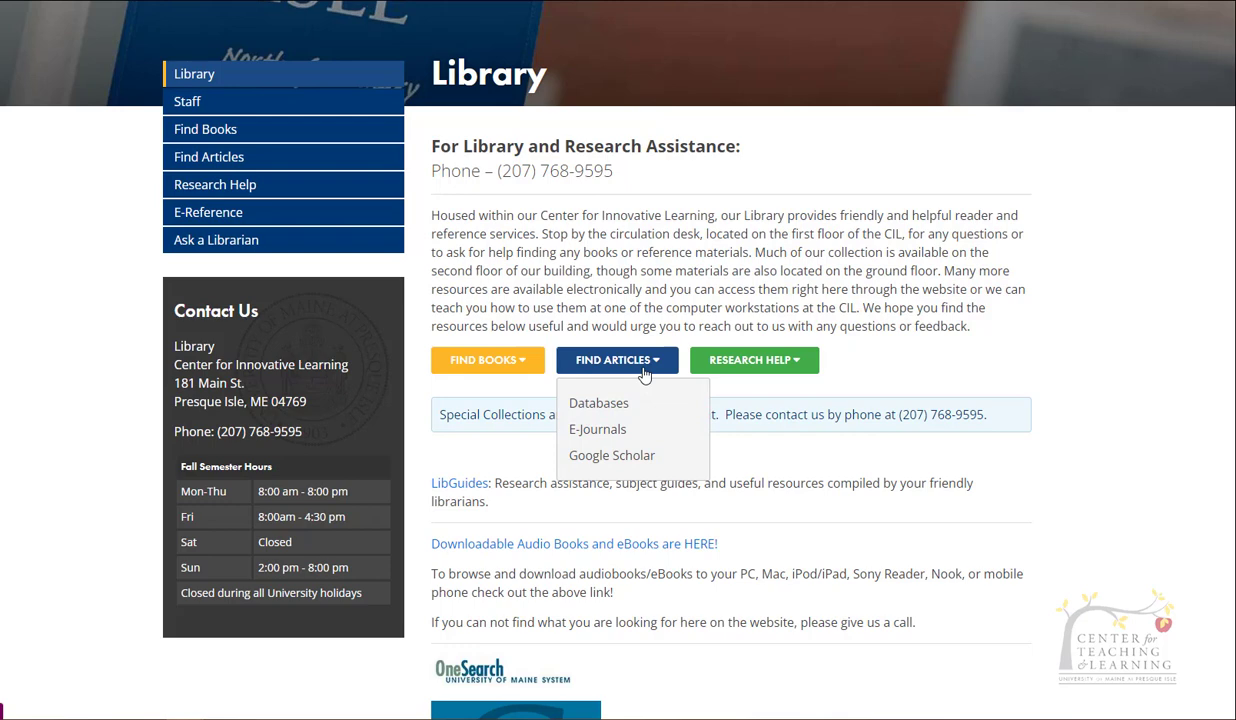
mouse_move(598, 403)
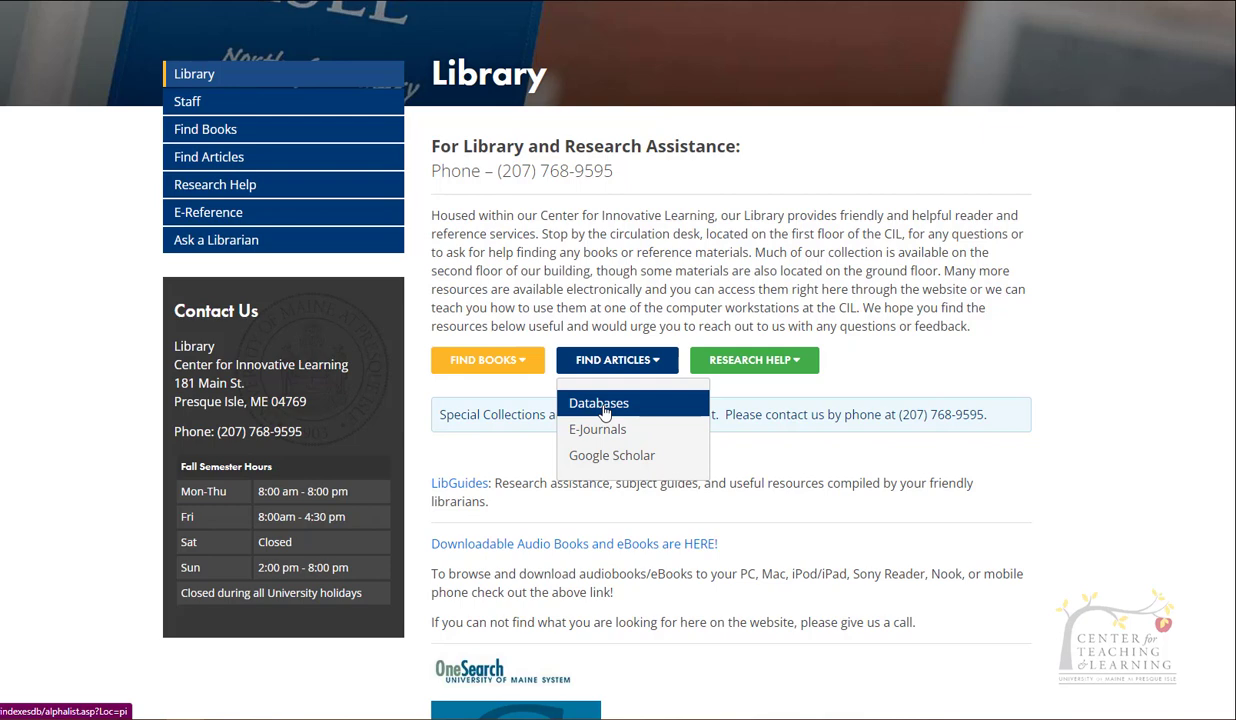
mouse_move(611, 455)
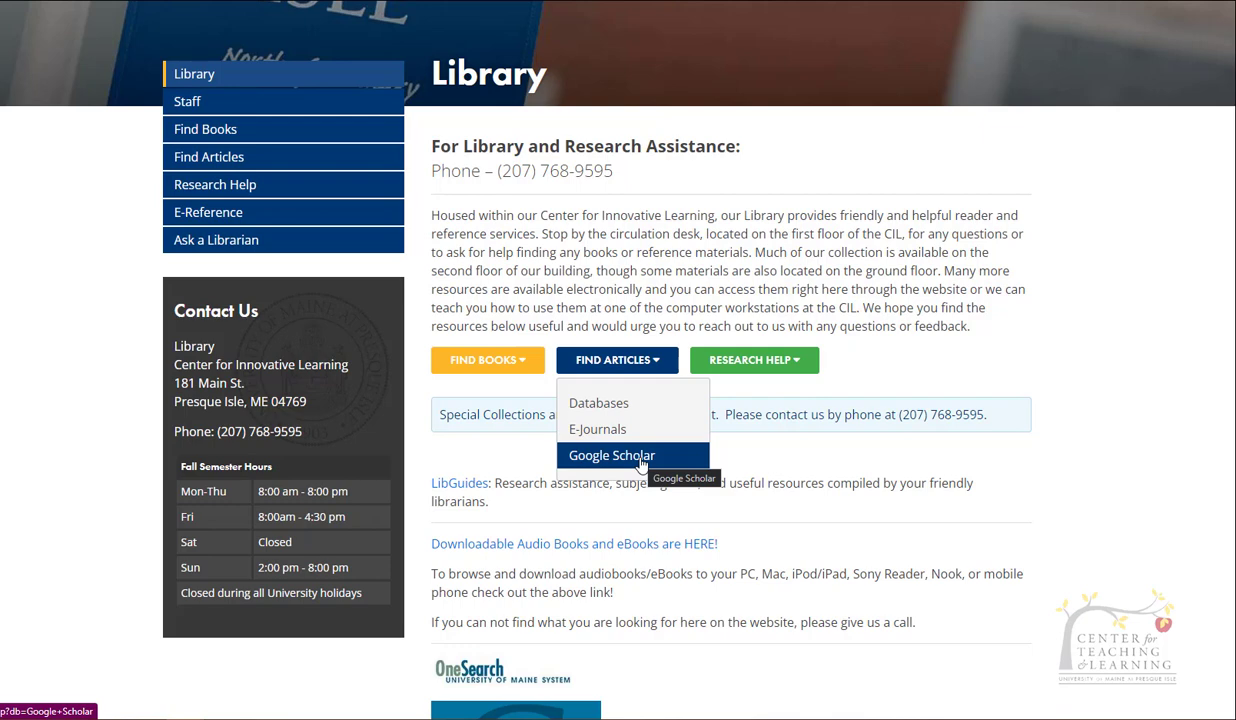
click(754, 360)
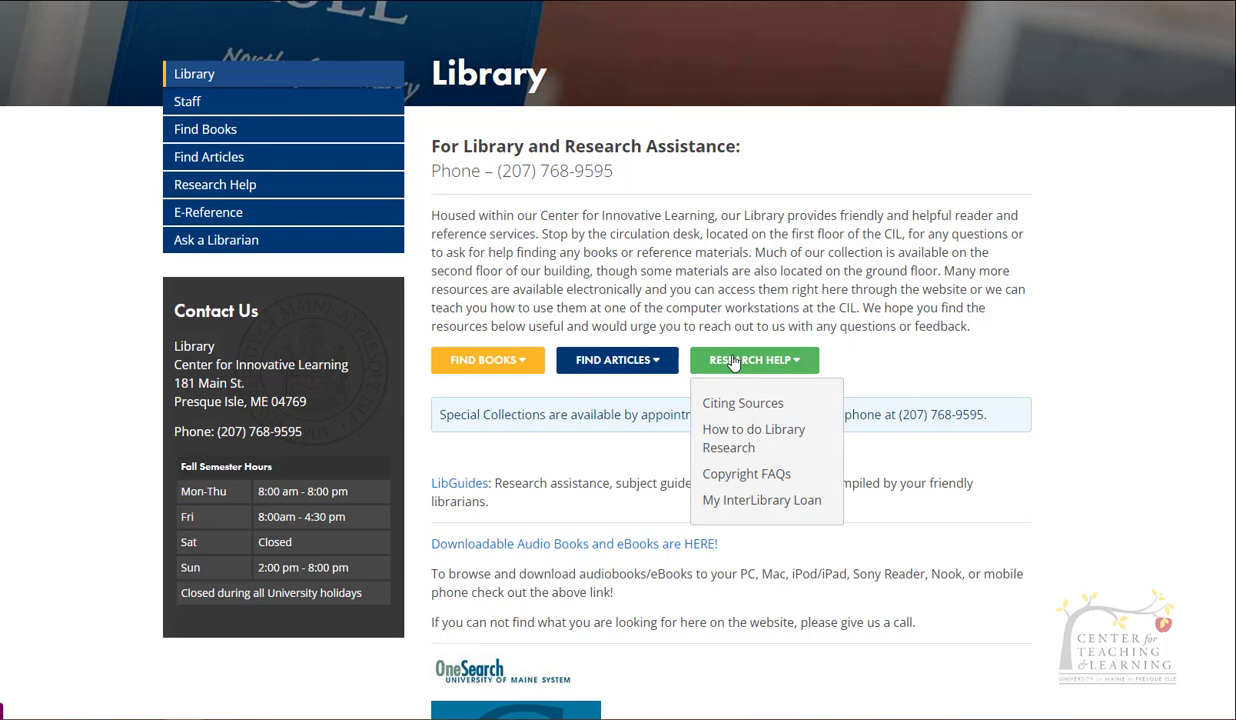
click(753, 360)
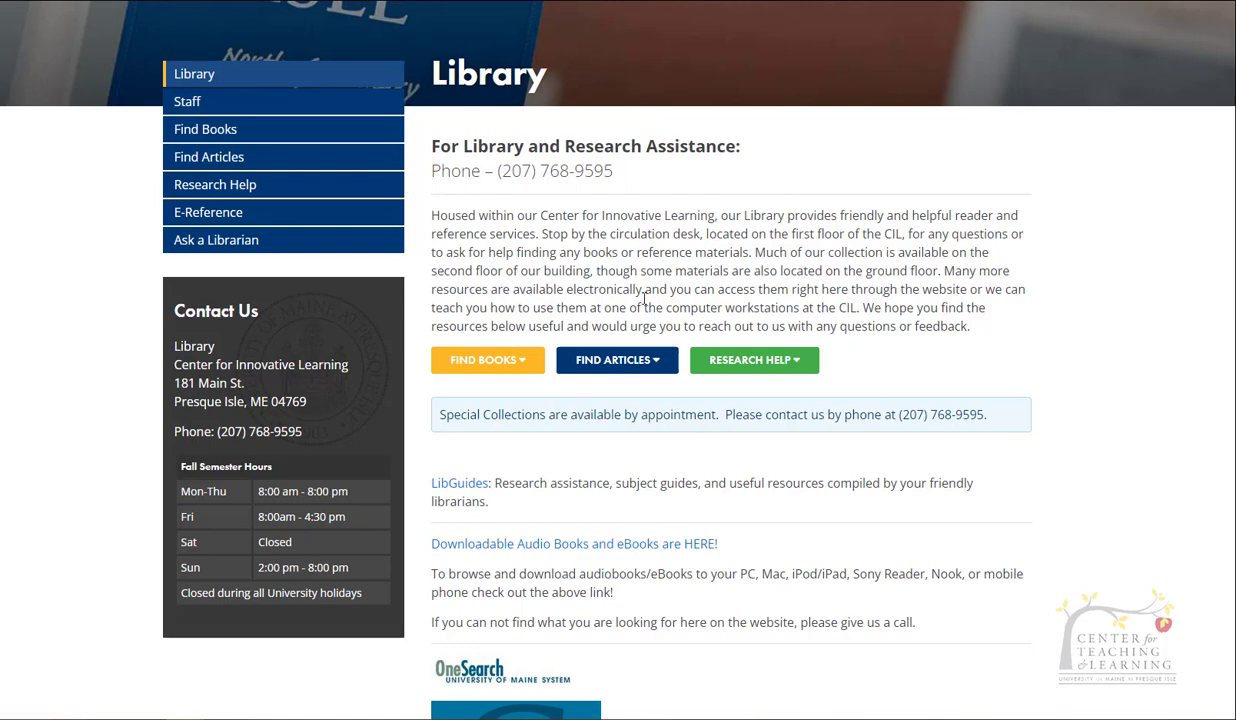
click(617, 360)
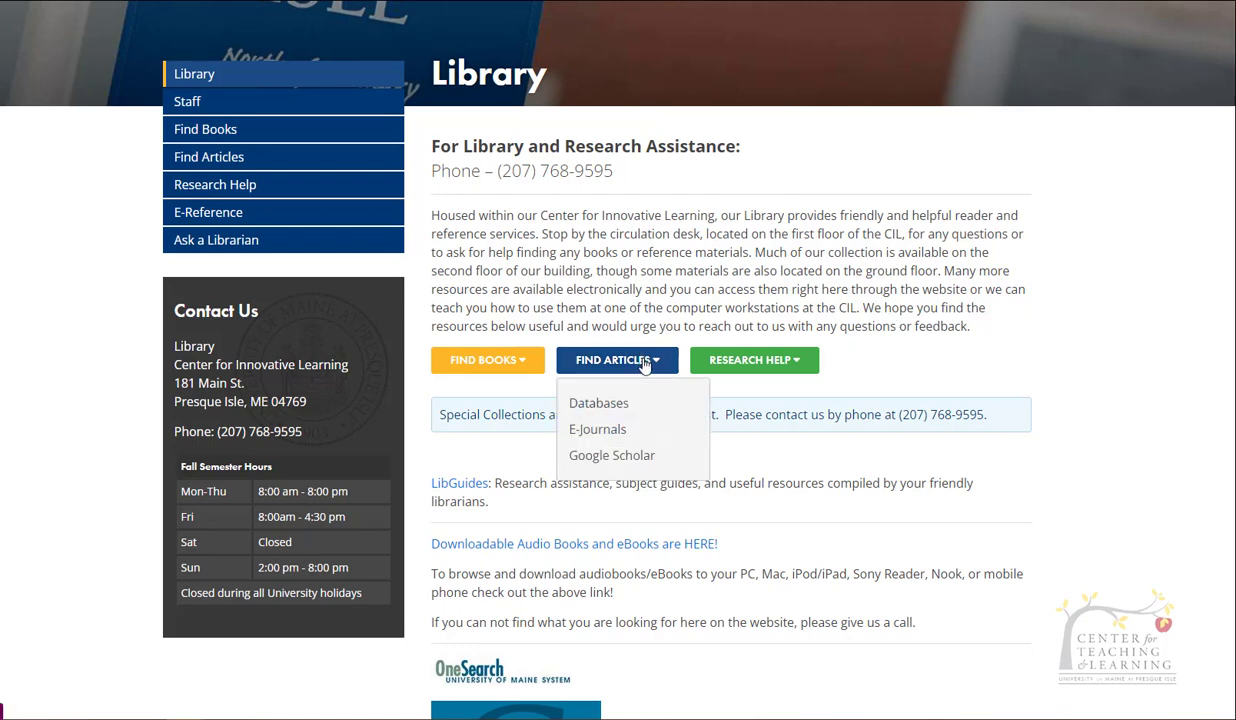
click(598, 403)
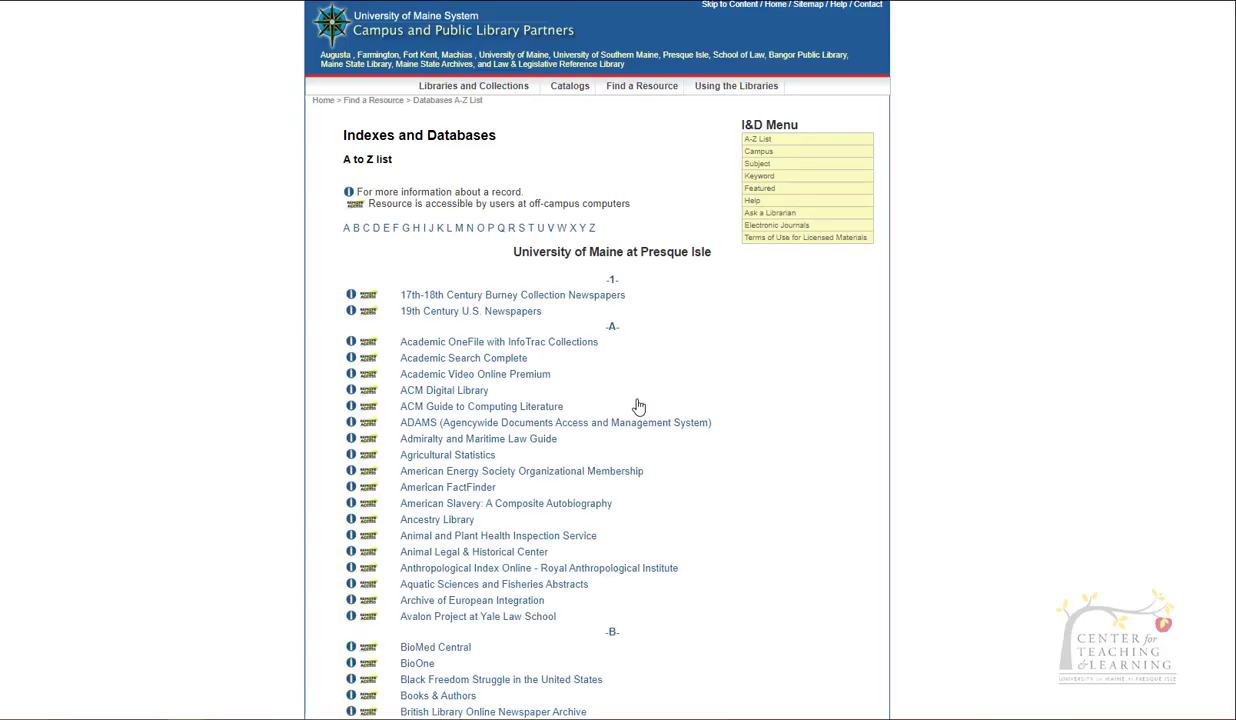
- Scroll the A–Z database list to the T entries such as Teaching Channel
scroll(down, 3)
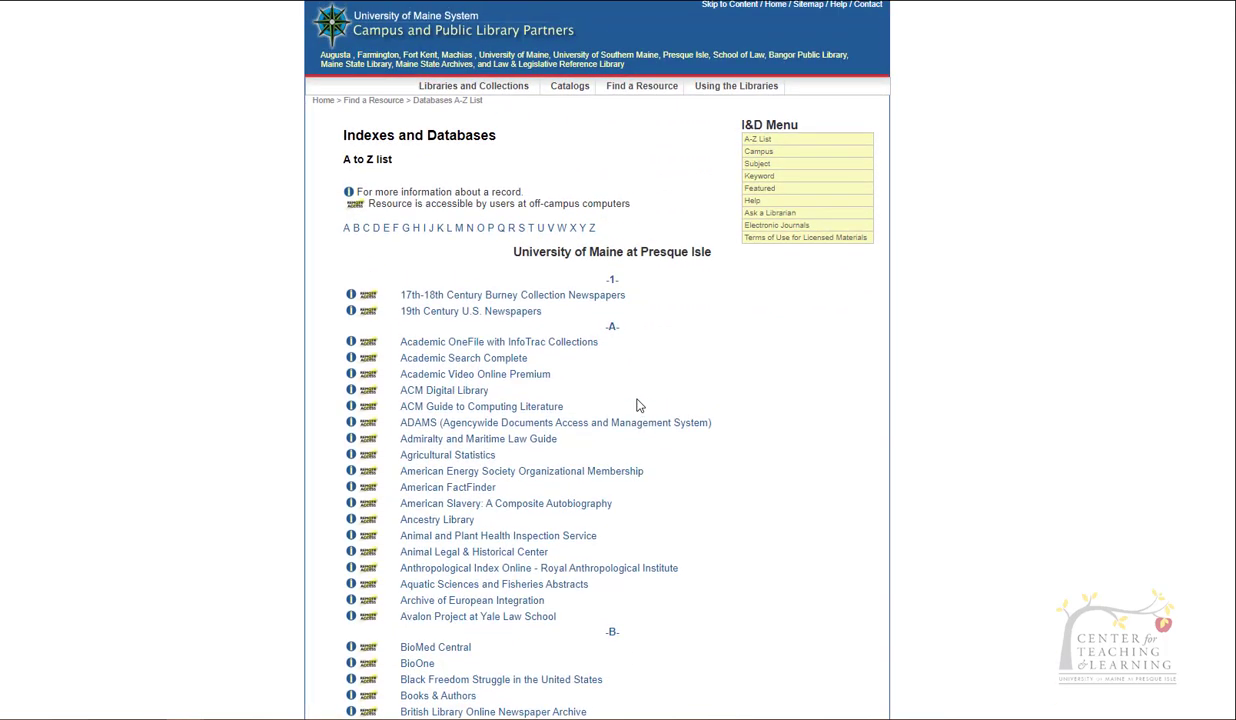
mouse_move(494, 228)
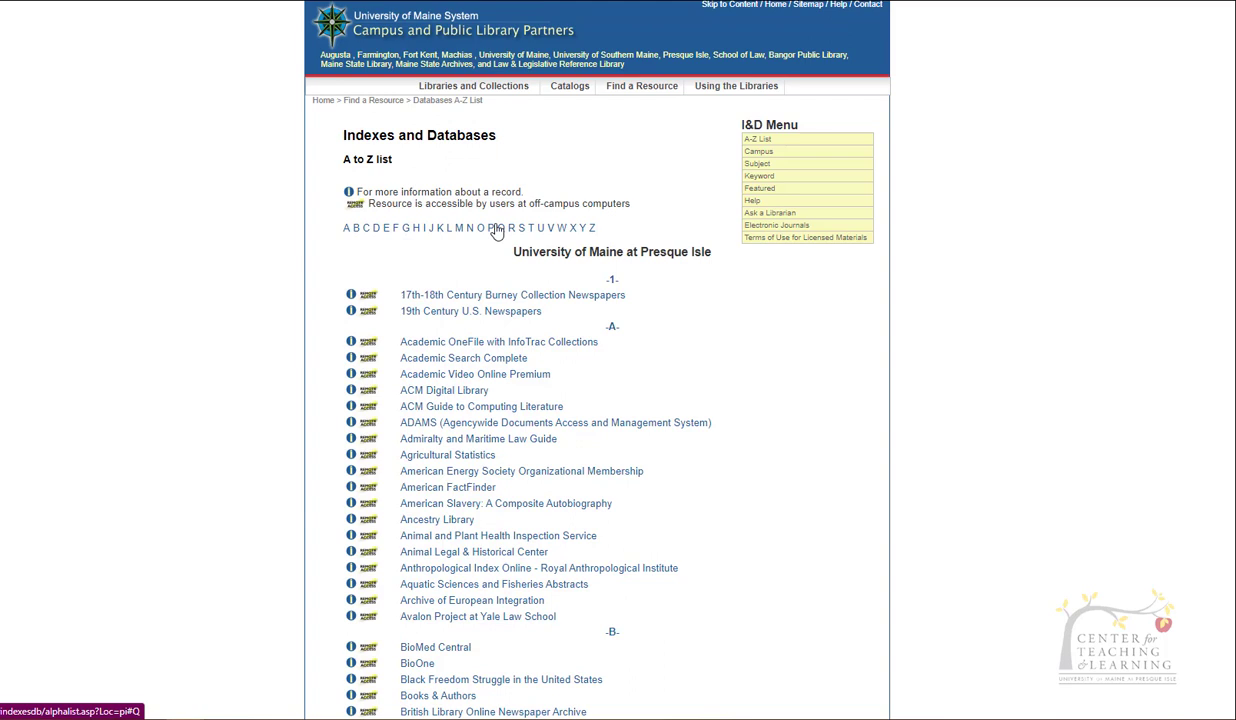
mouse_move(528, 240)
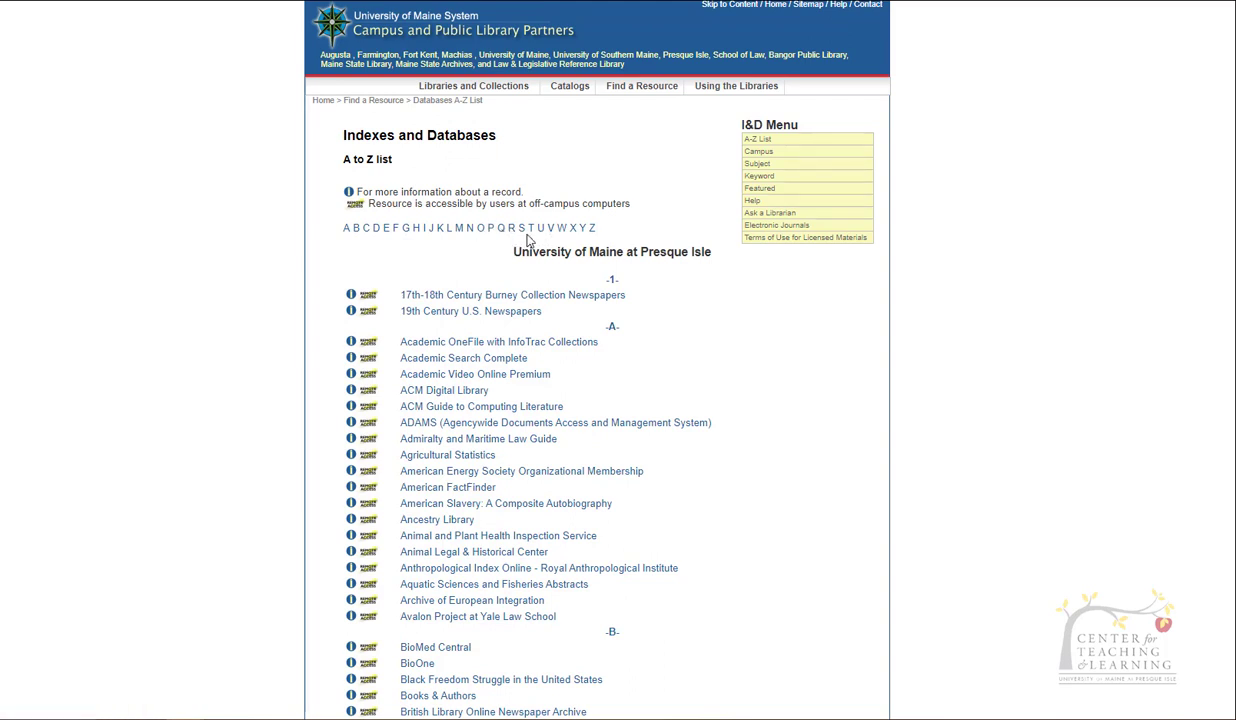
mouse_move(531, 228)
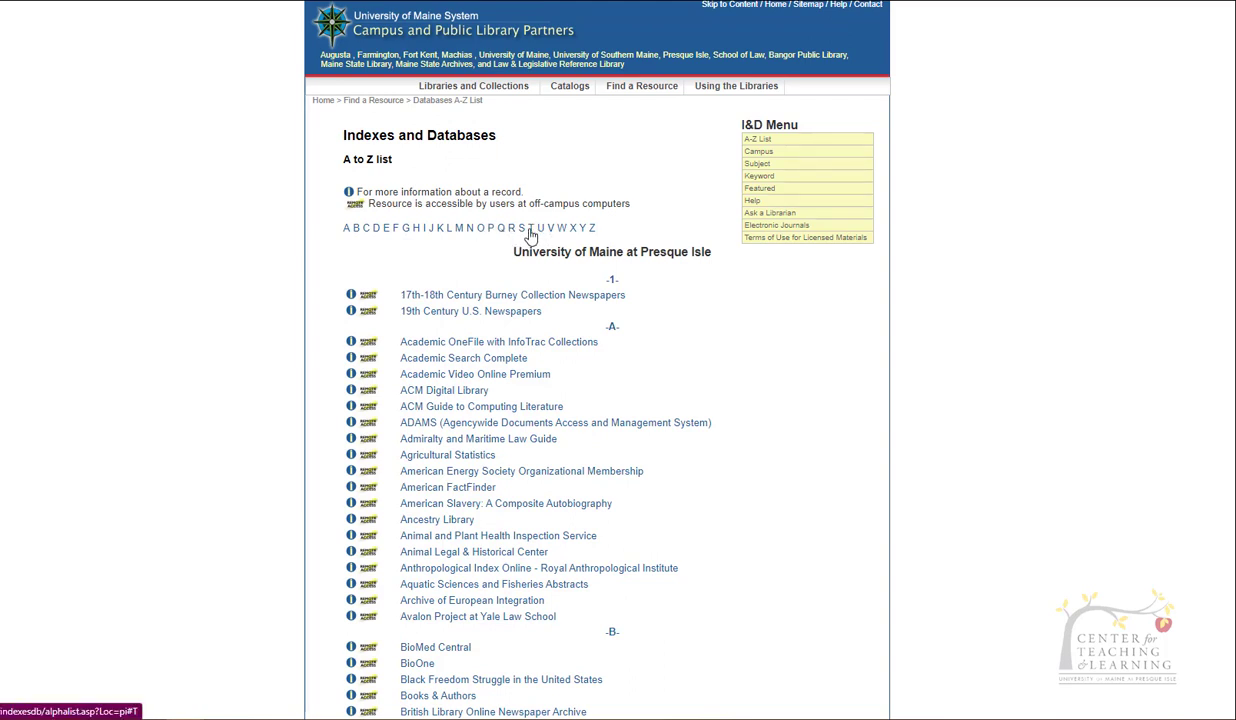
scroll(down, 3)
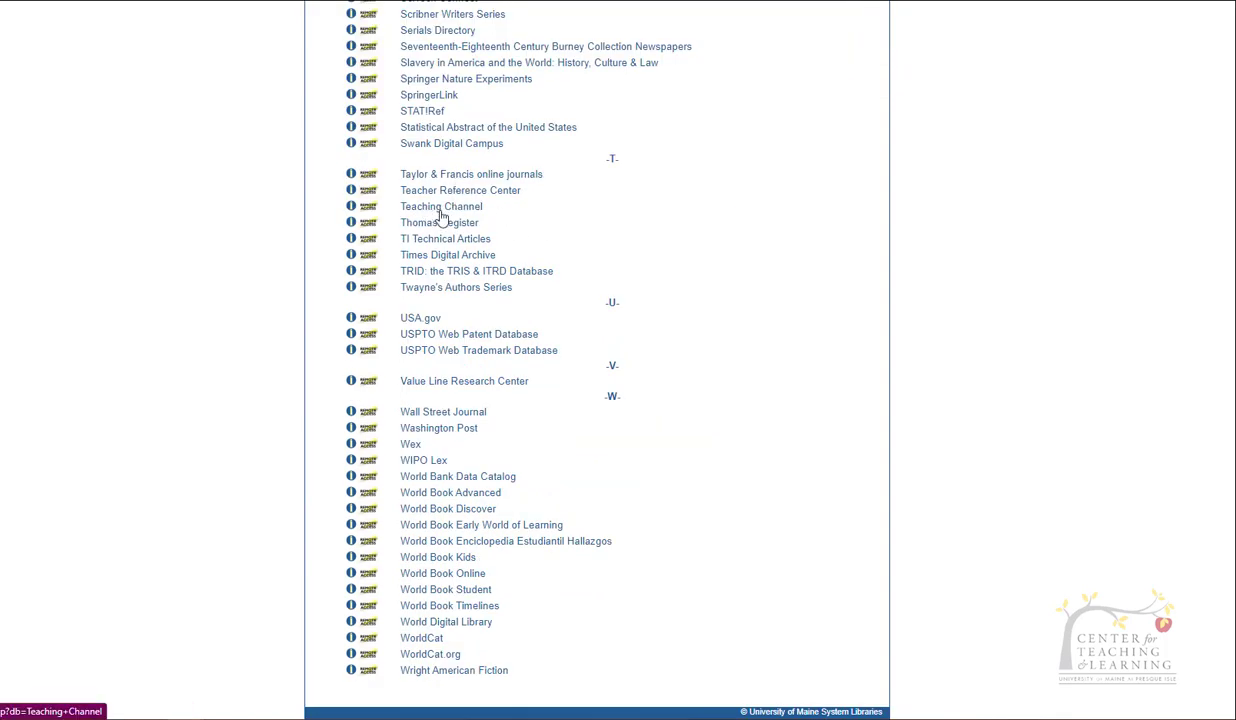
scroll(down, 3)
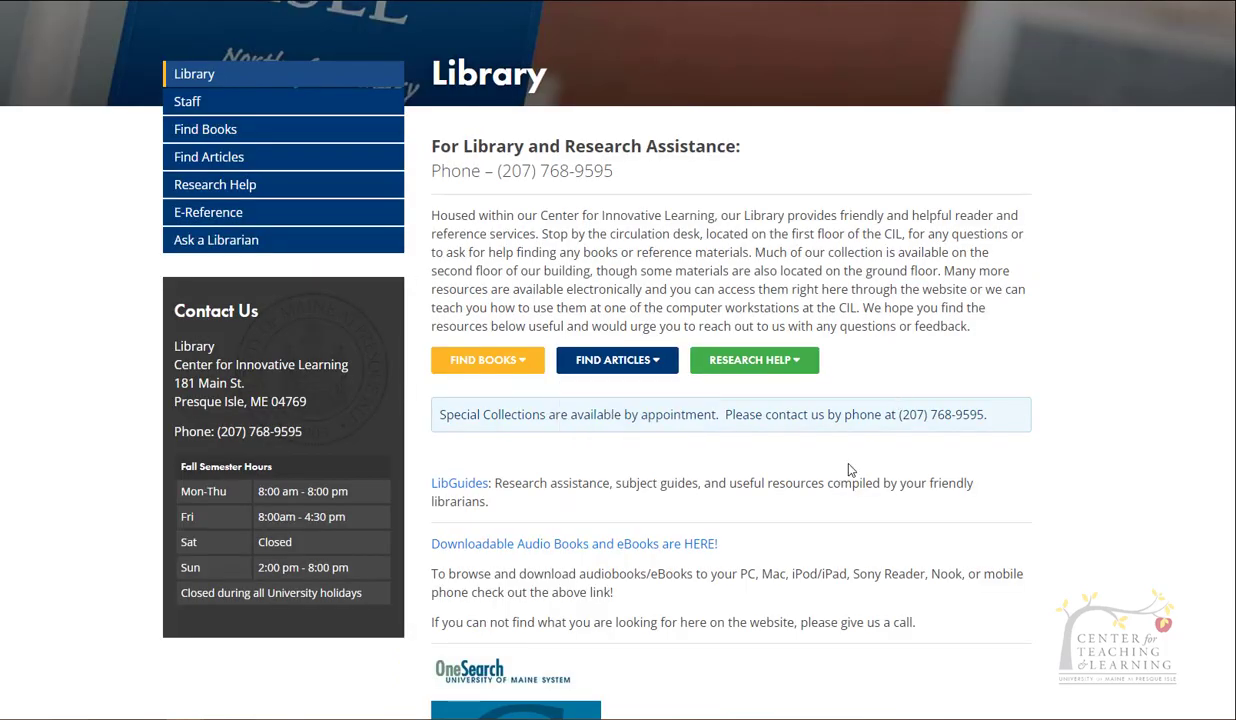
- Scroll down the Library page and launch the OneSearch UM–Presque Isle tool
scroll(down, 3)
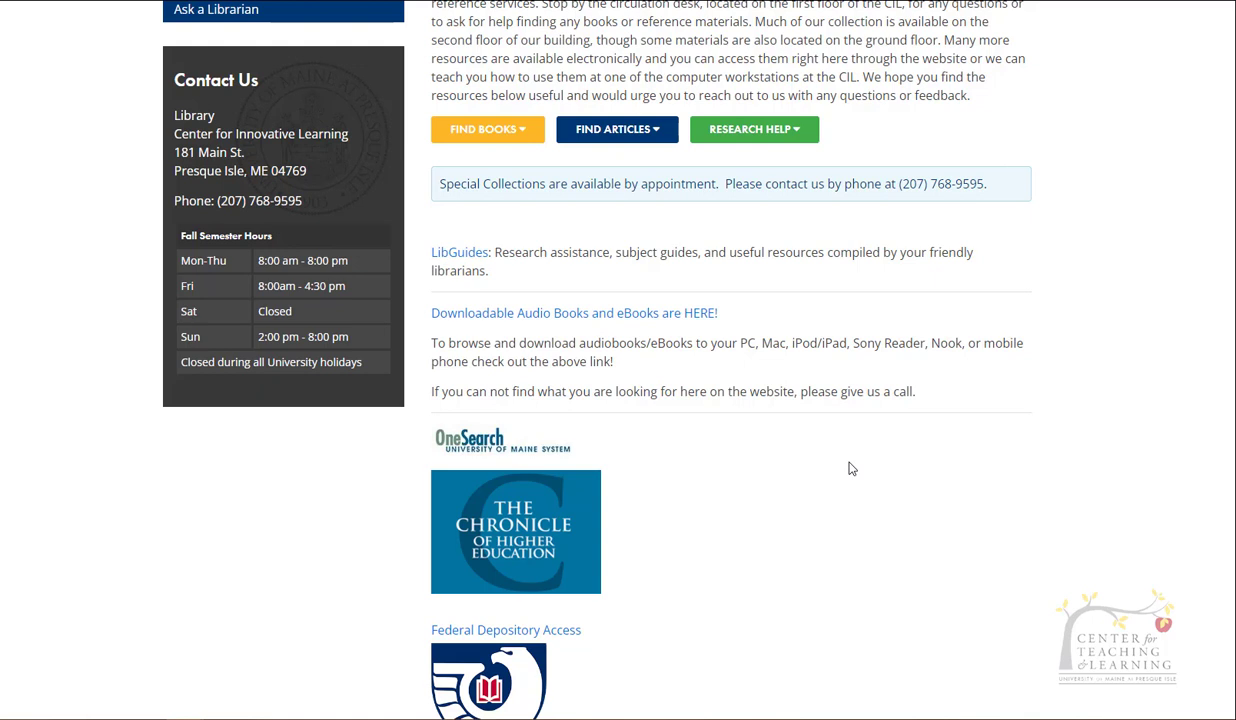
mouse_move(463, 456)
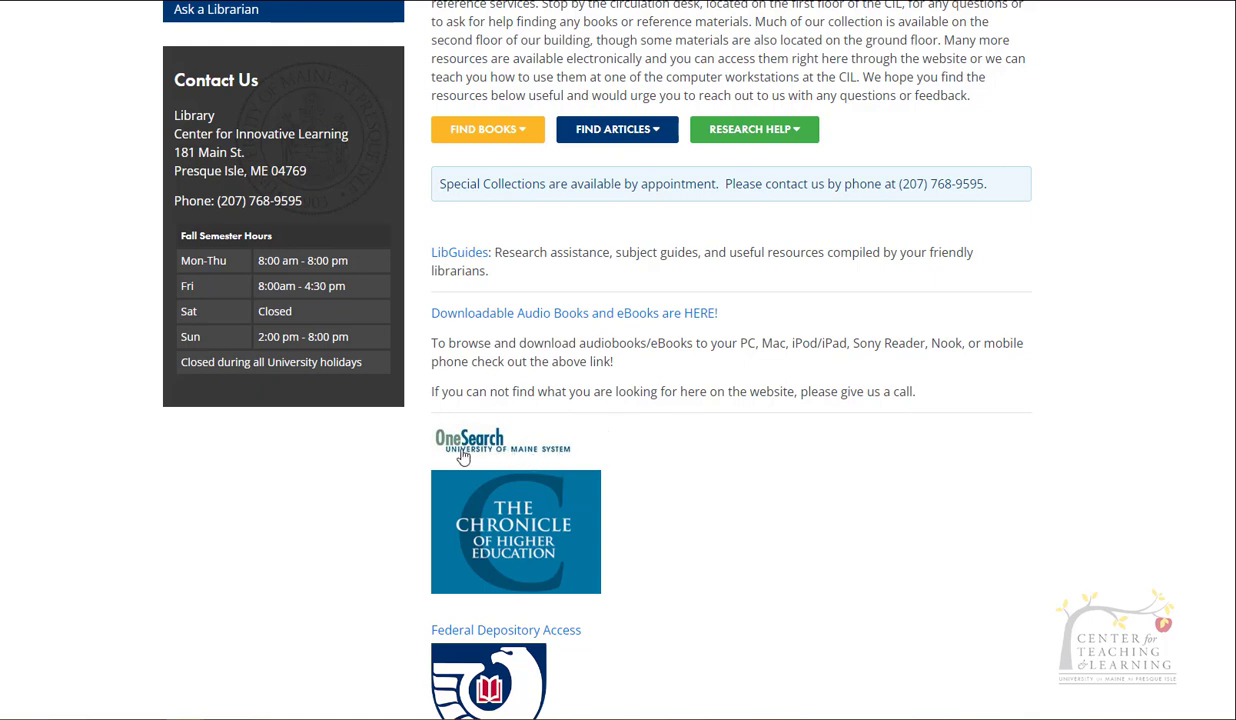
click(468, 445)
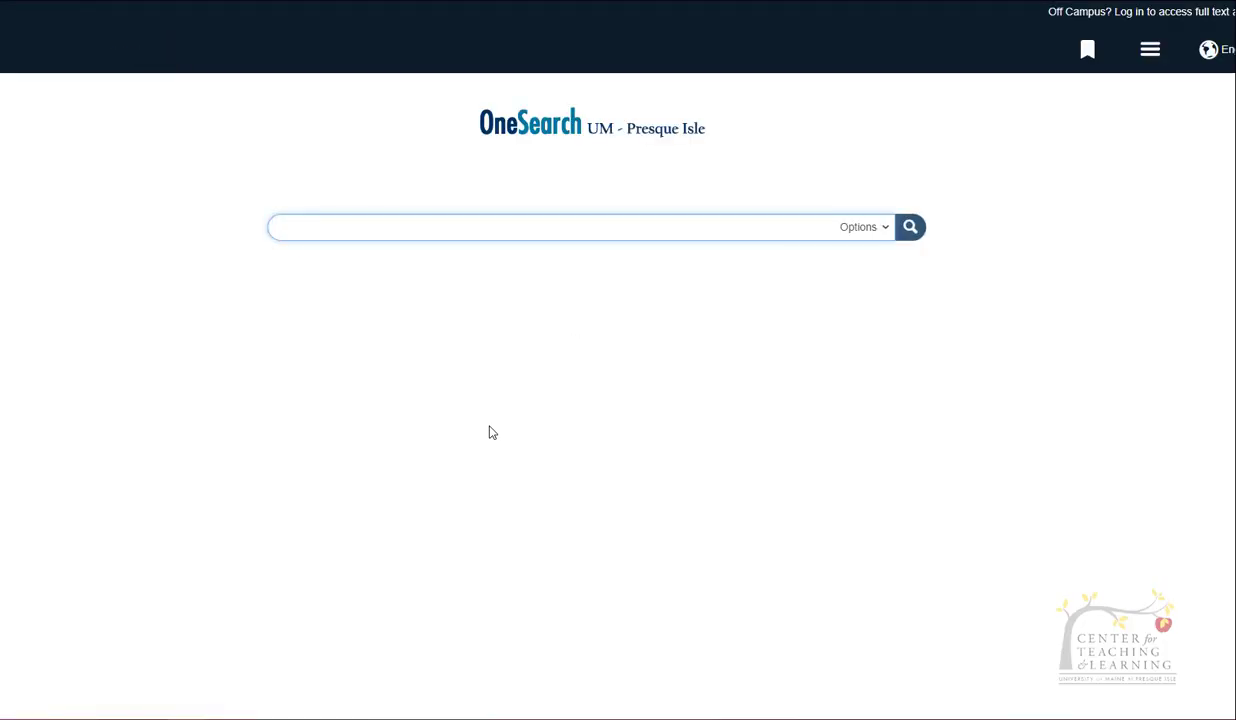
mouse_move(1187, 181)
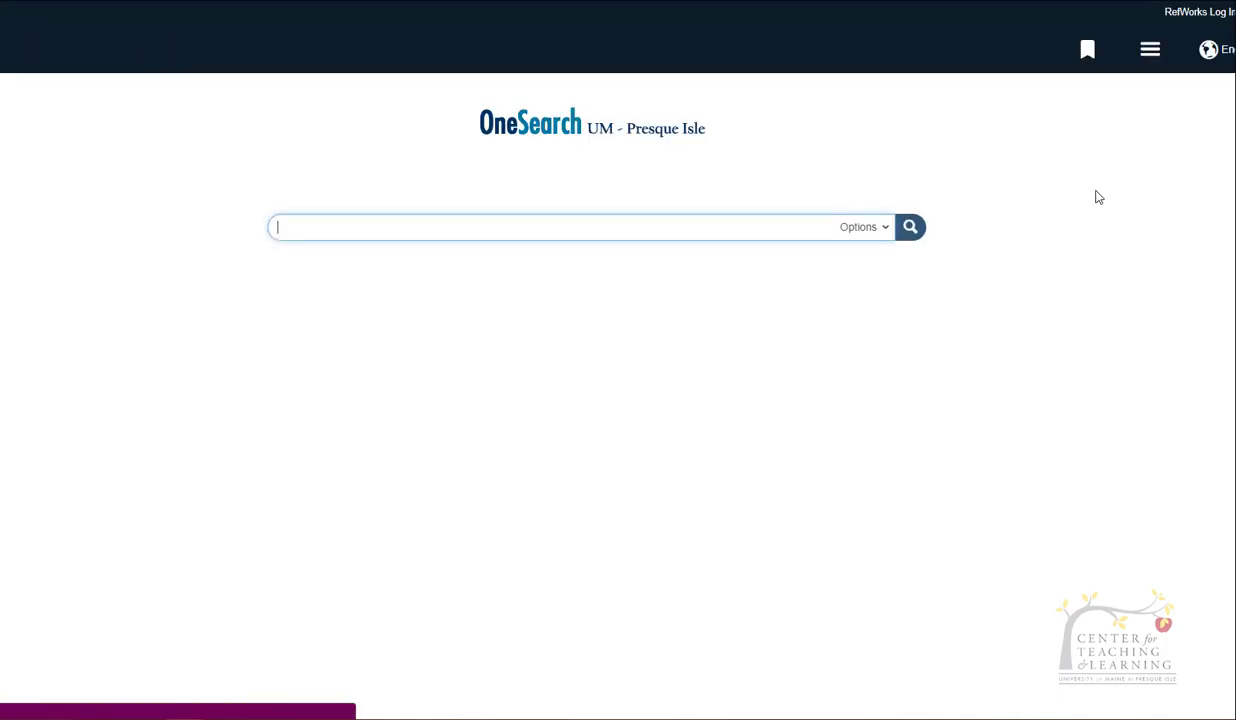
mouse_move(1180, 22)
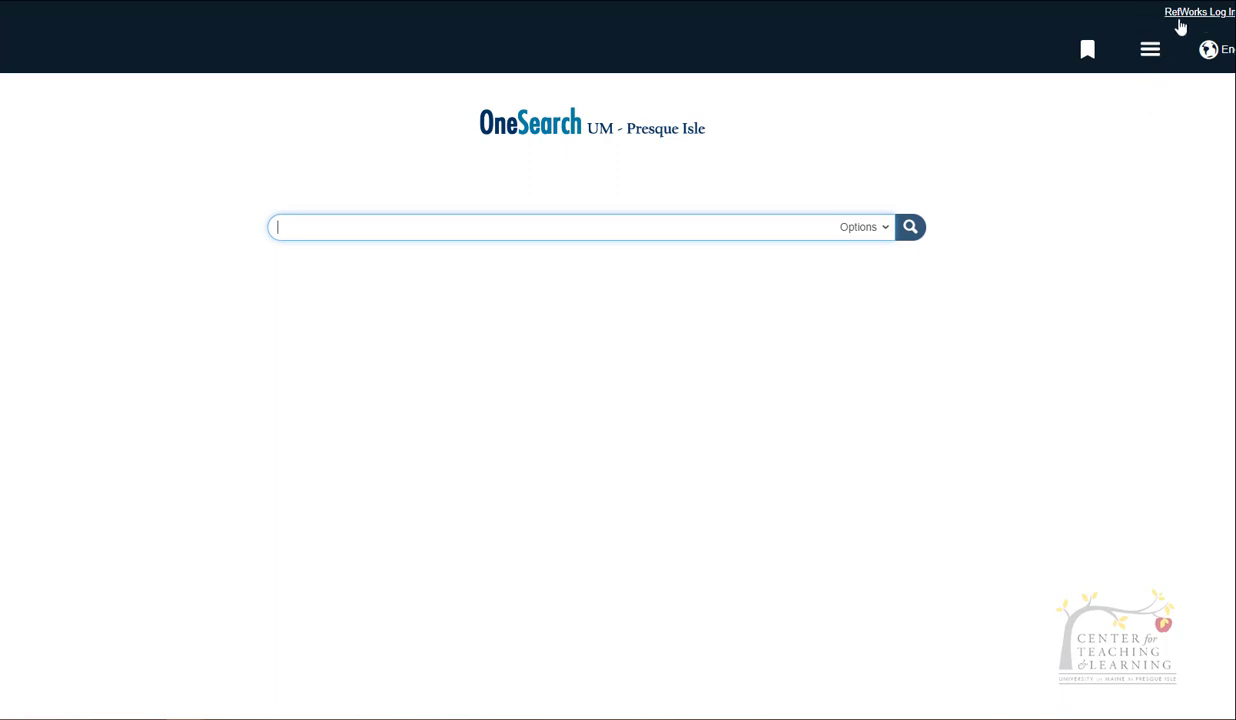
mouse_move(1128, 248)
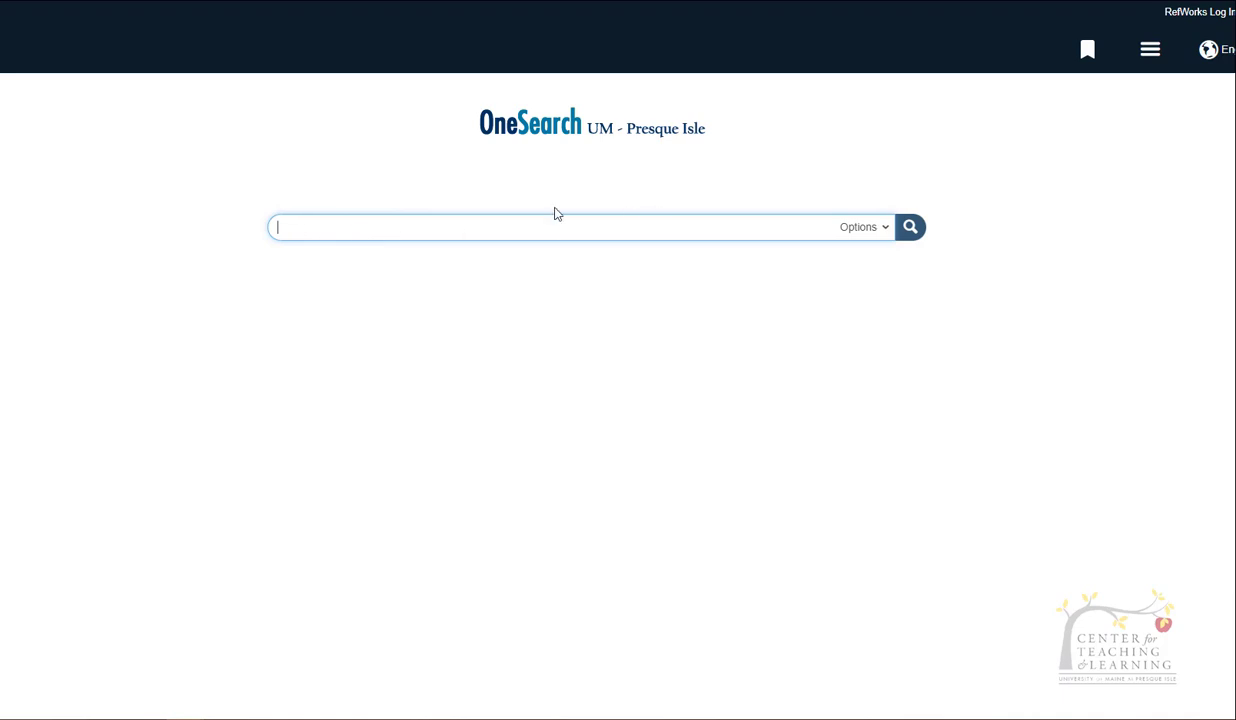
mouse_move(372, 215)
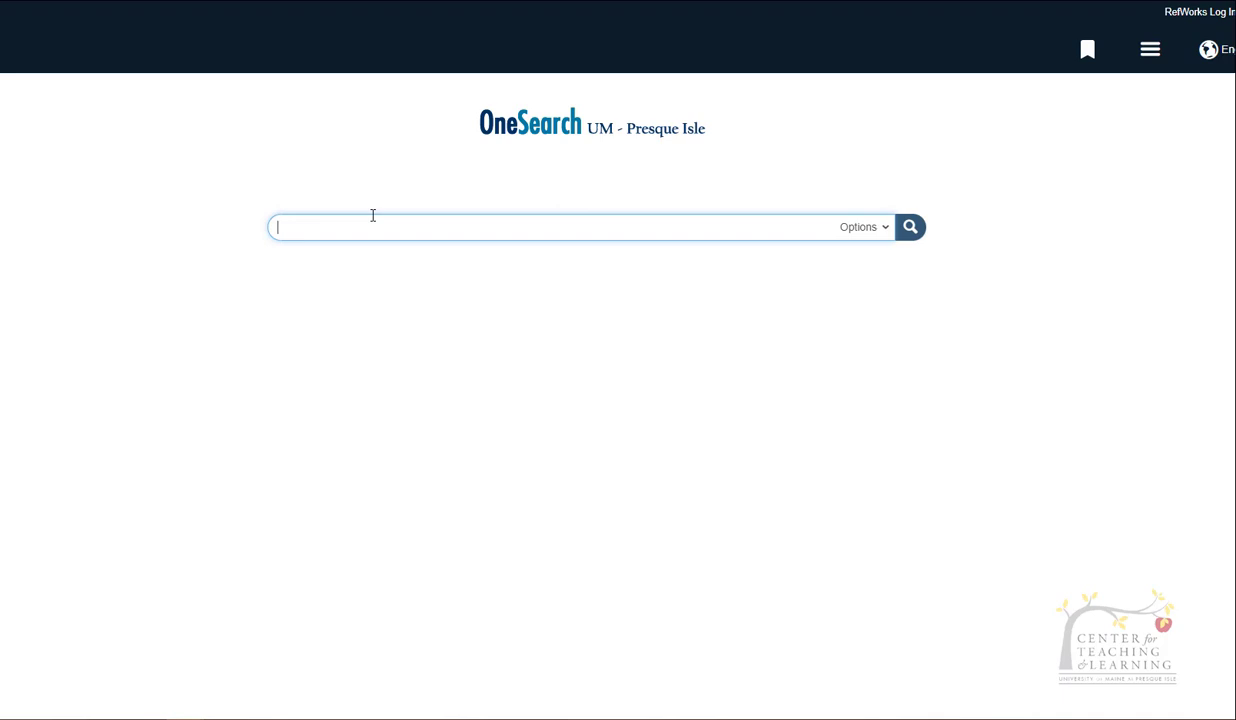
- Search OneSearch for 'does homework help memory?', returning 48 results
text(does homework)
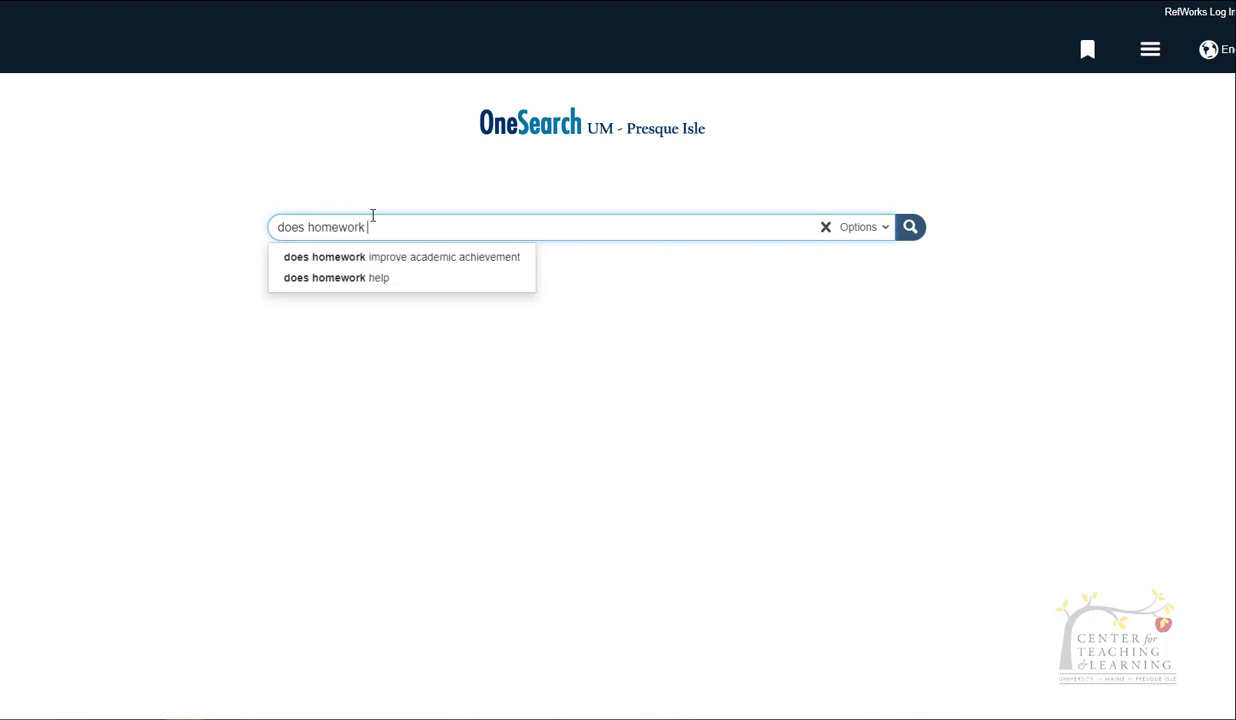
text(help memory?)
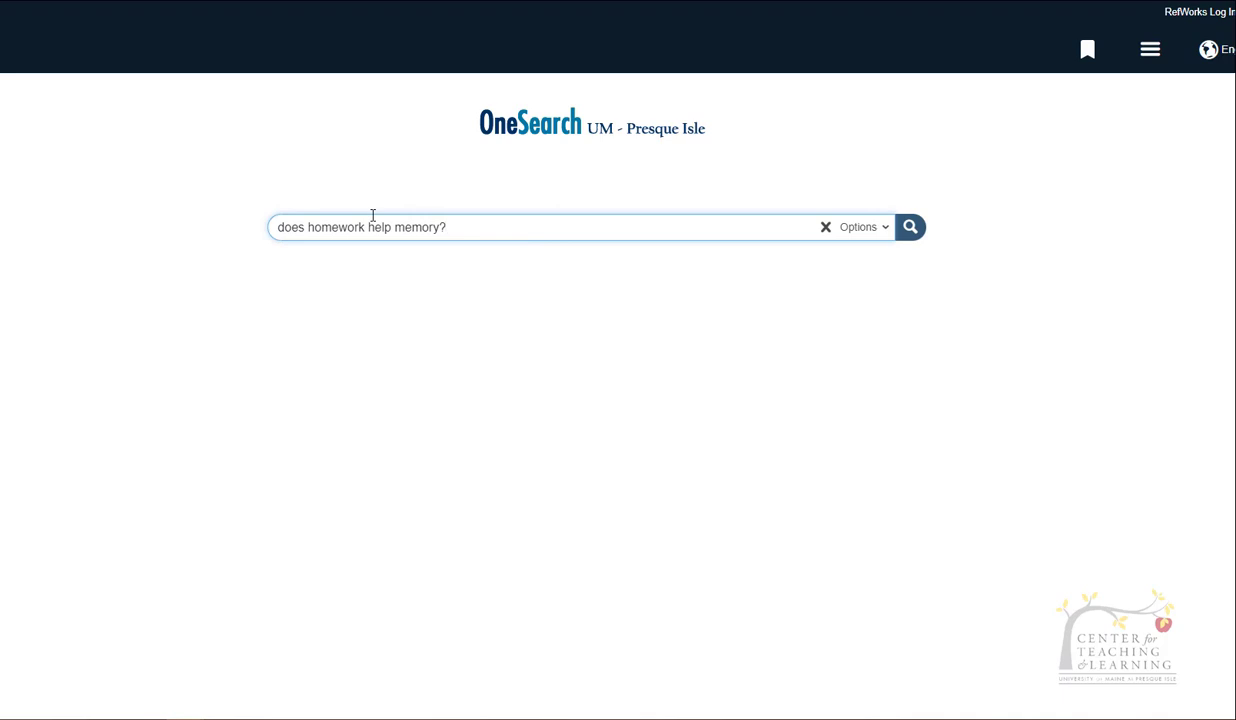
click(909, 227)
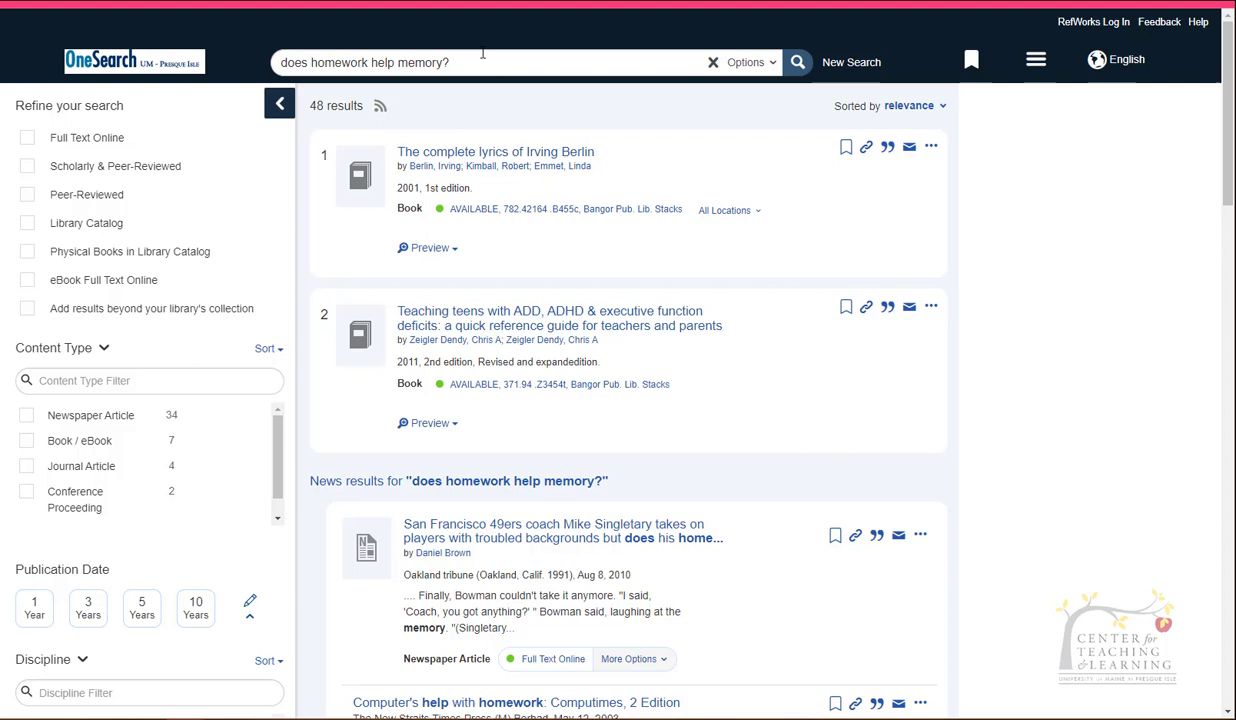
- Replace the query with 'homework' and scroll the 217,442 results
triple_click(365, 62)
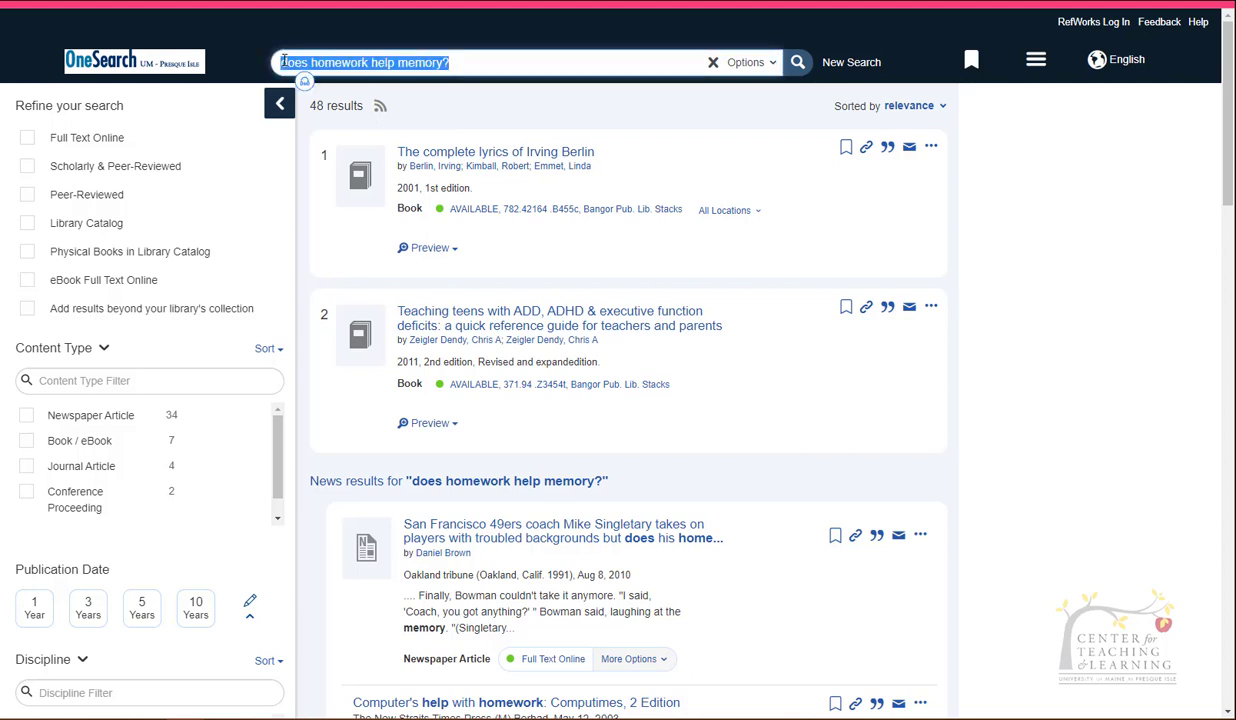
text(homework)
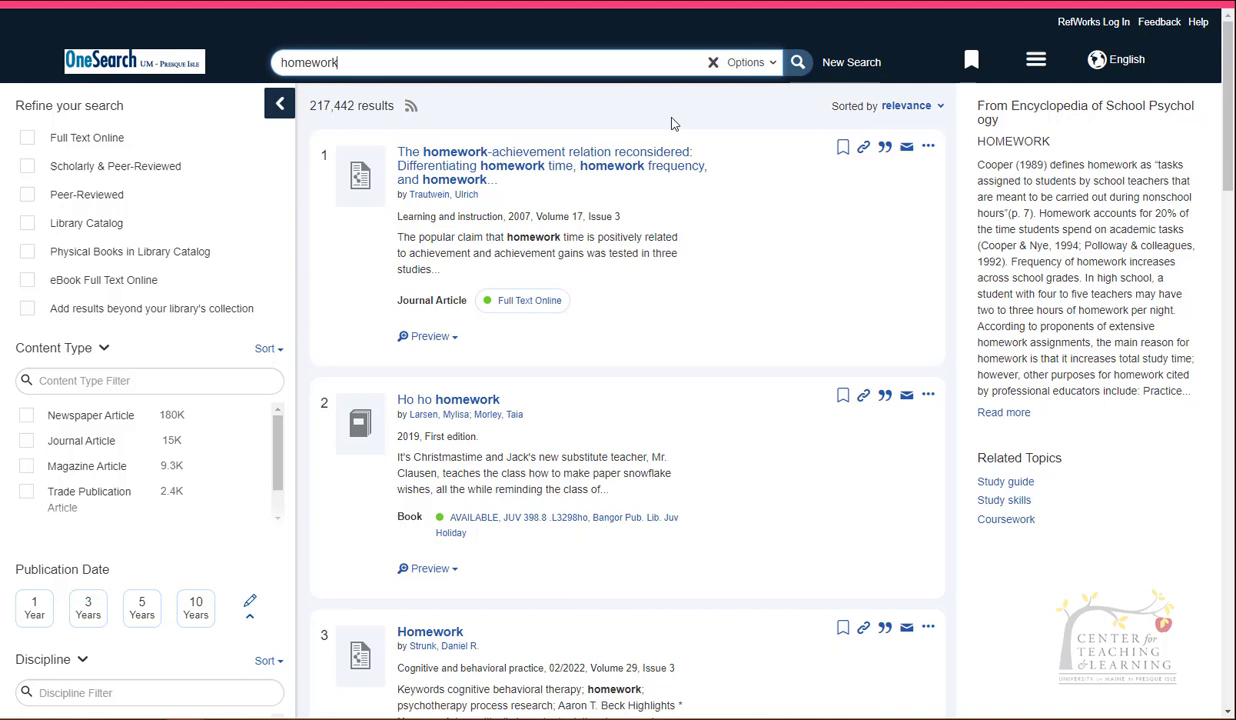
mouse_move(827, 281)
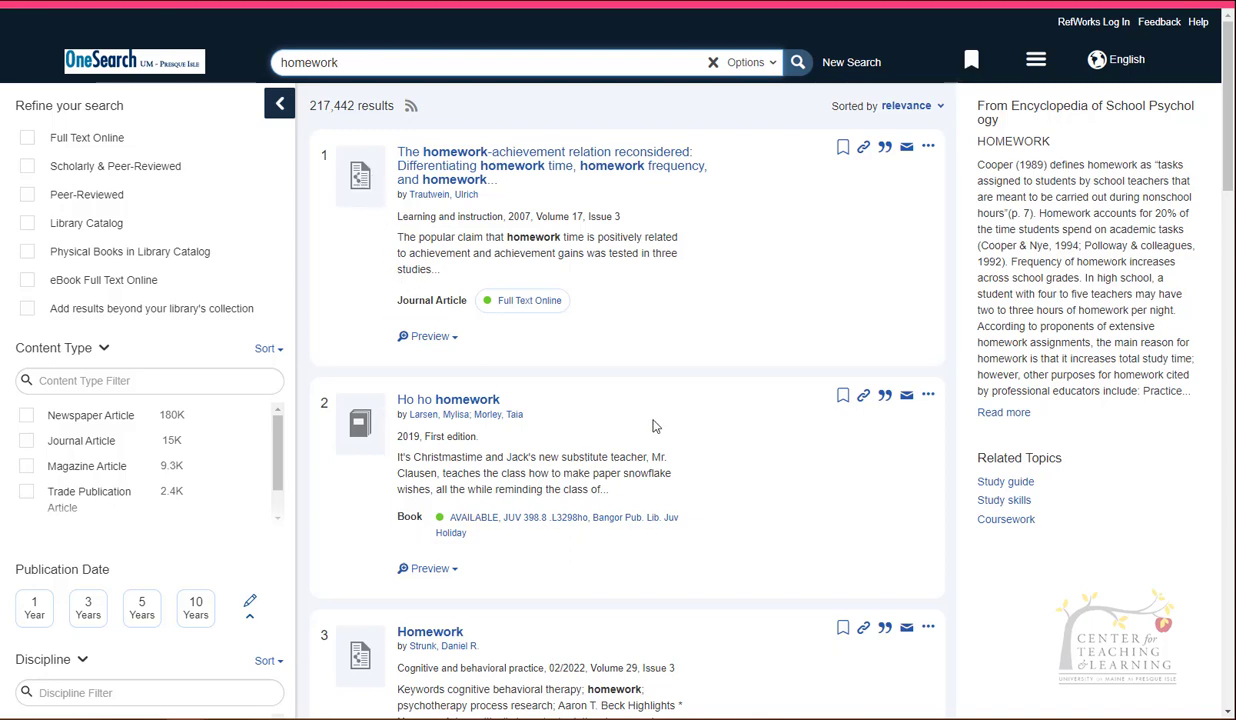
scroll(down, 3)
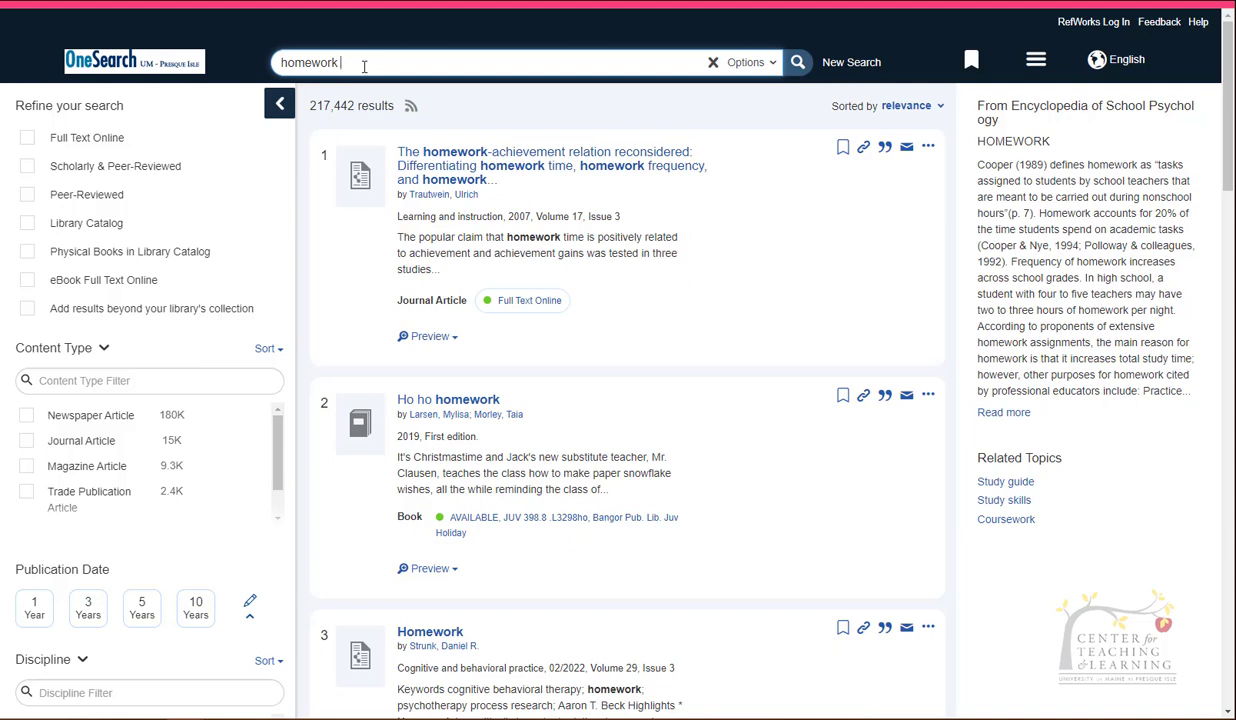
- Search for 'homework and memory', returning 3,412 results
text(and memory)
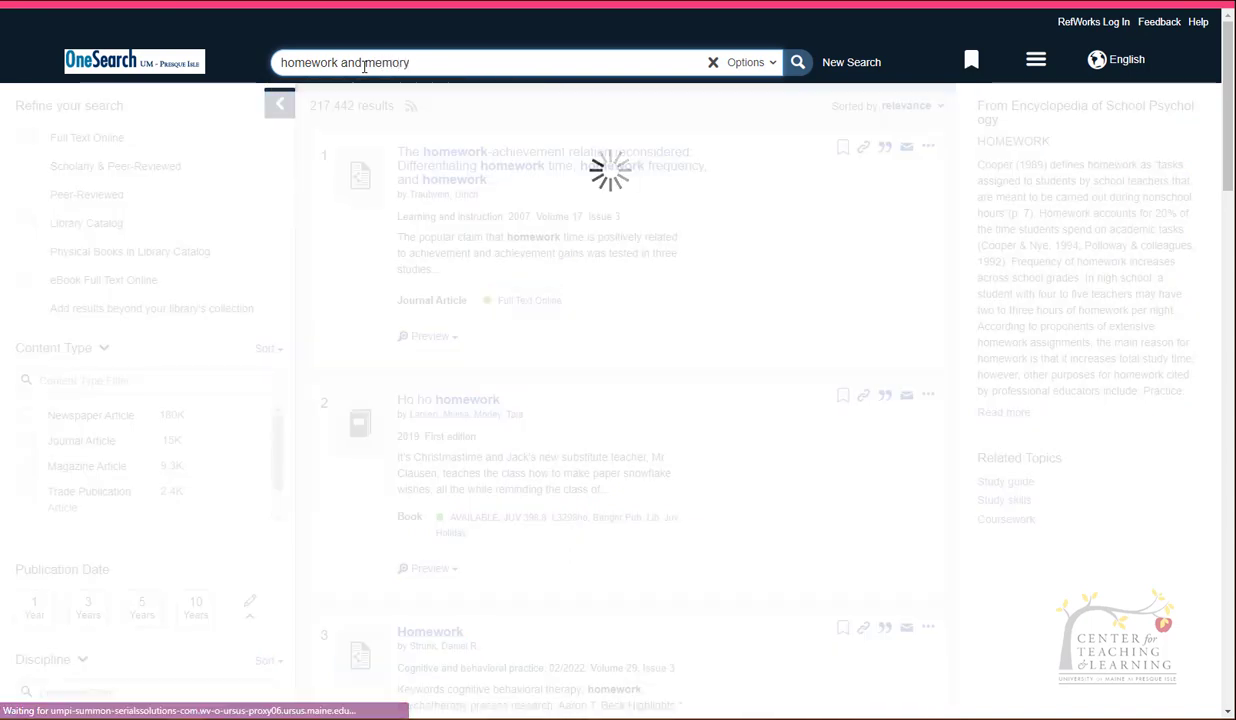
click(797, 62)
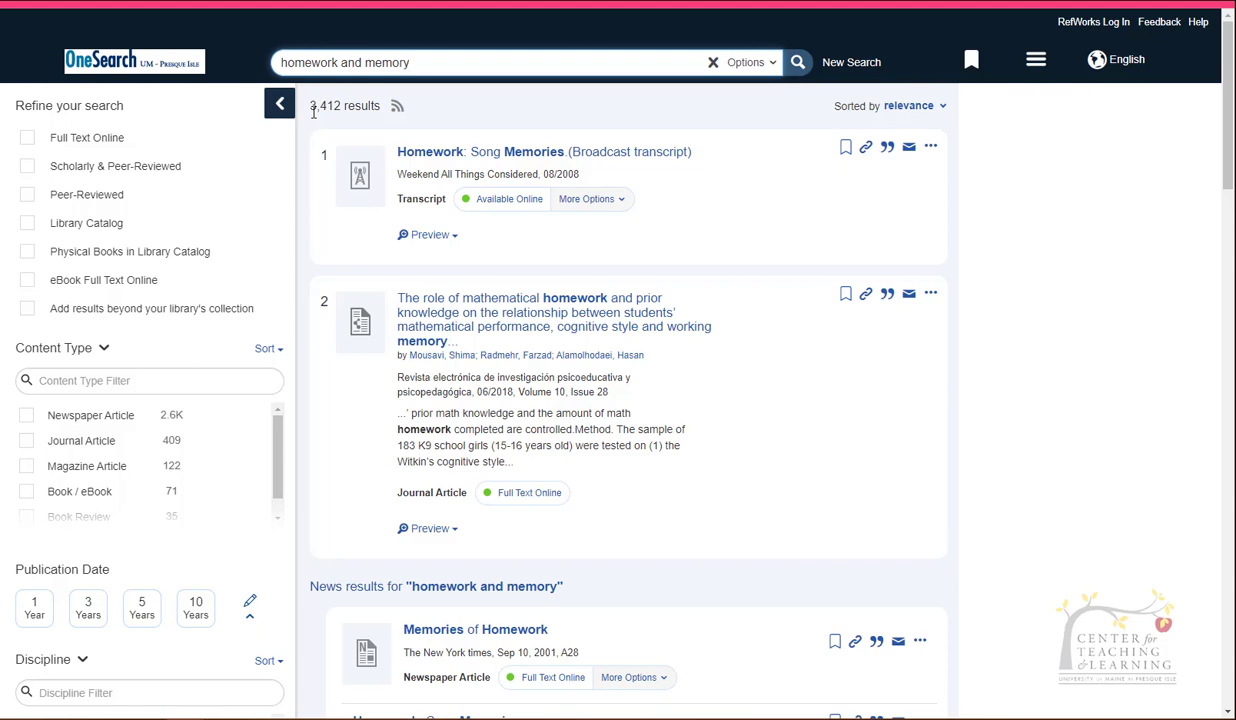
click(408, 62)
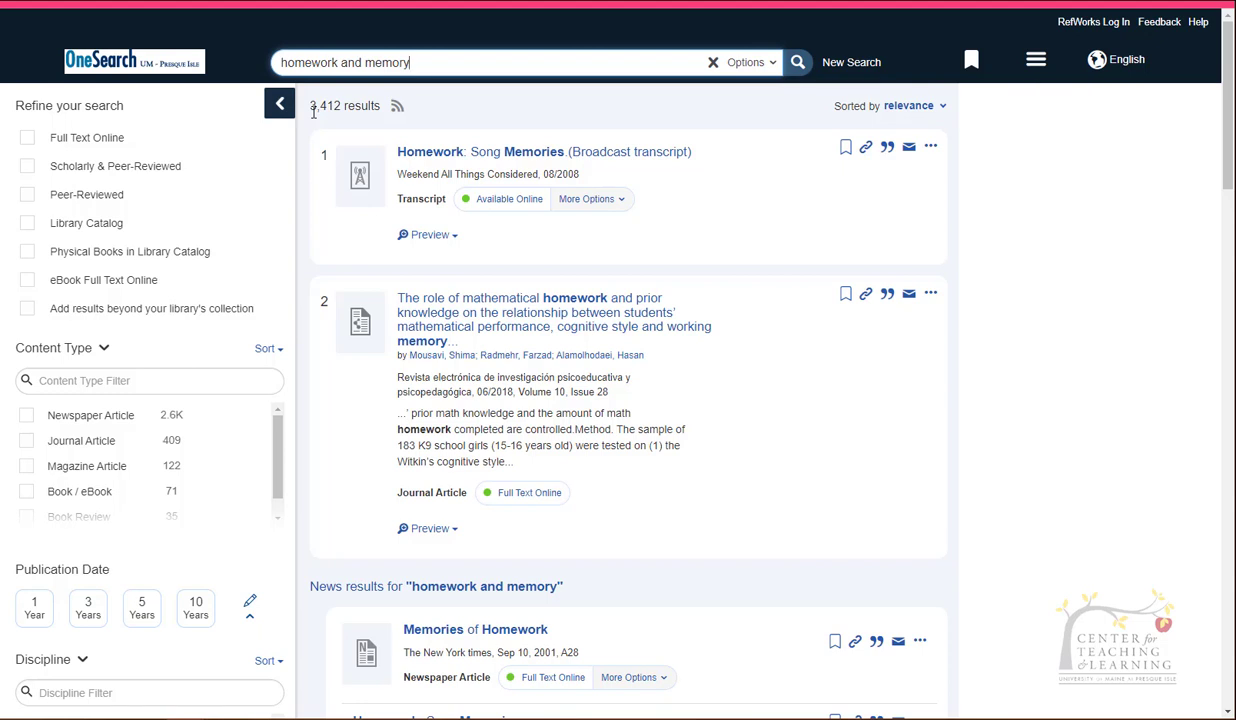
mouse_move(300, 124)
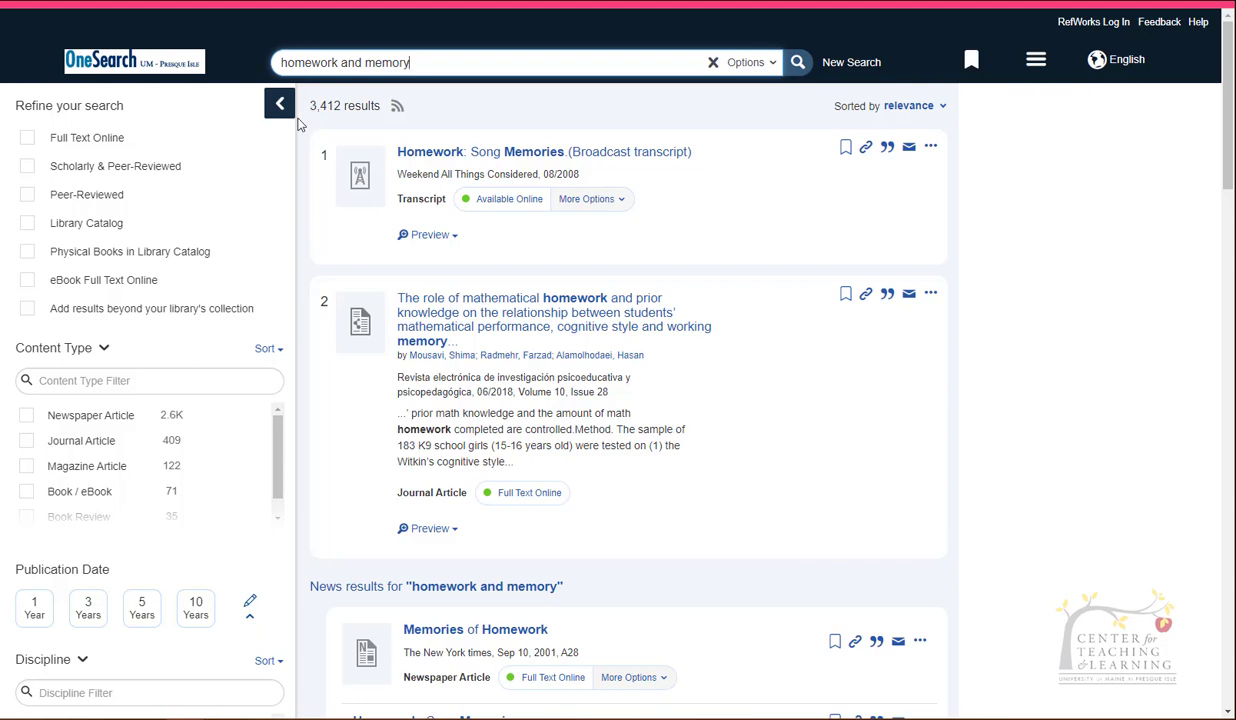
- Apply the Full Text Online, Scholarly & Peer-Reviewed and Peer-Reviewed limits, leaving 291 results
click(27, 137)
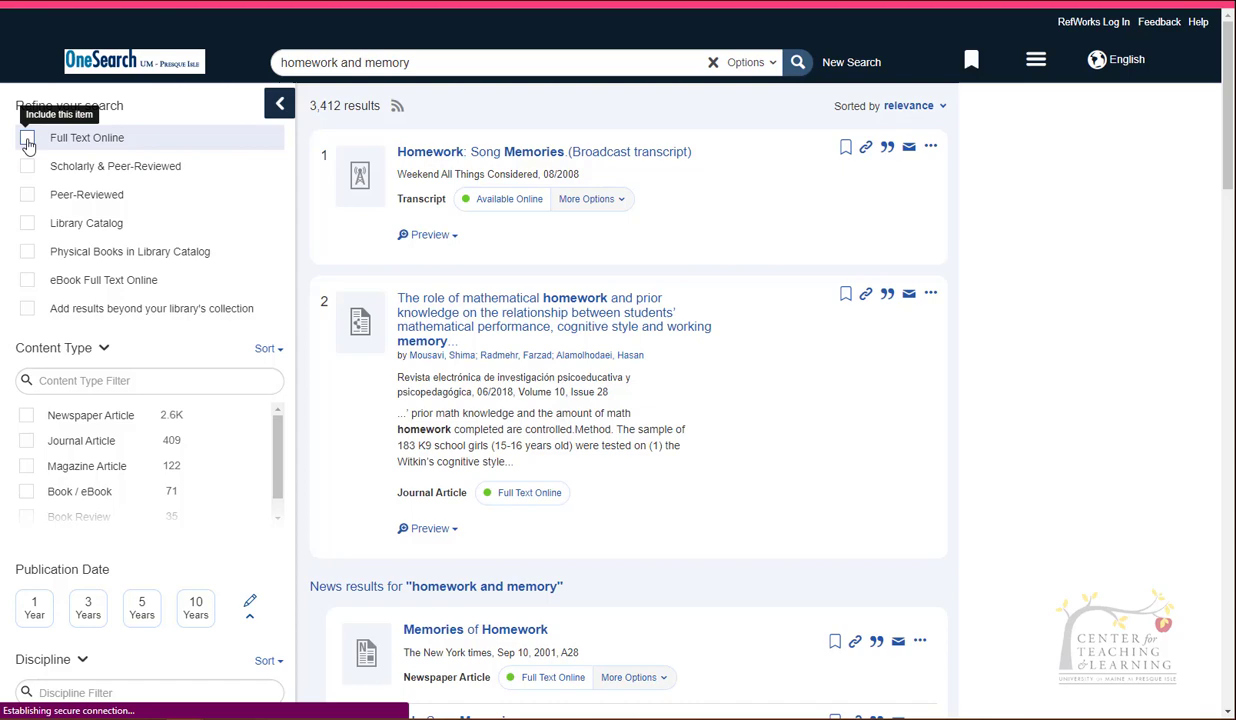
click(27, 137)
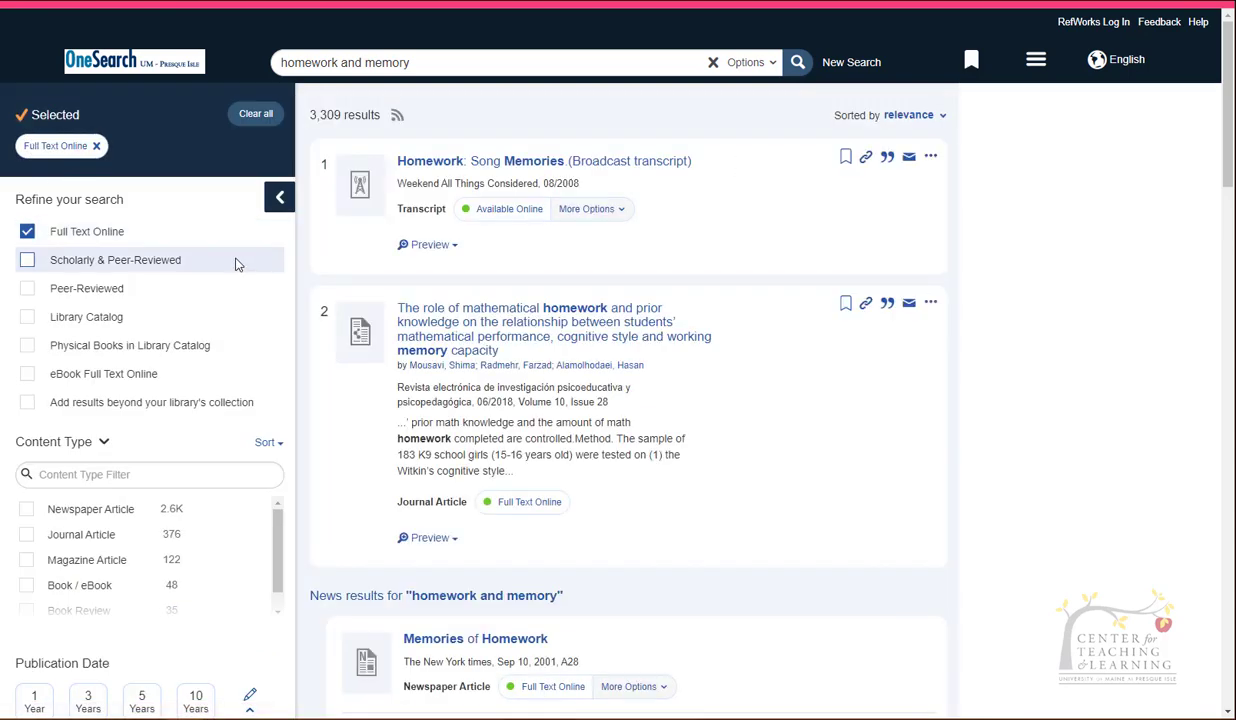
mouse_move(245, 231)
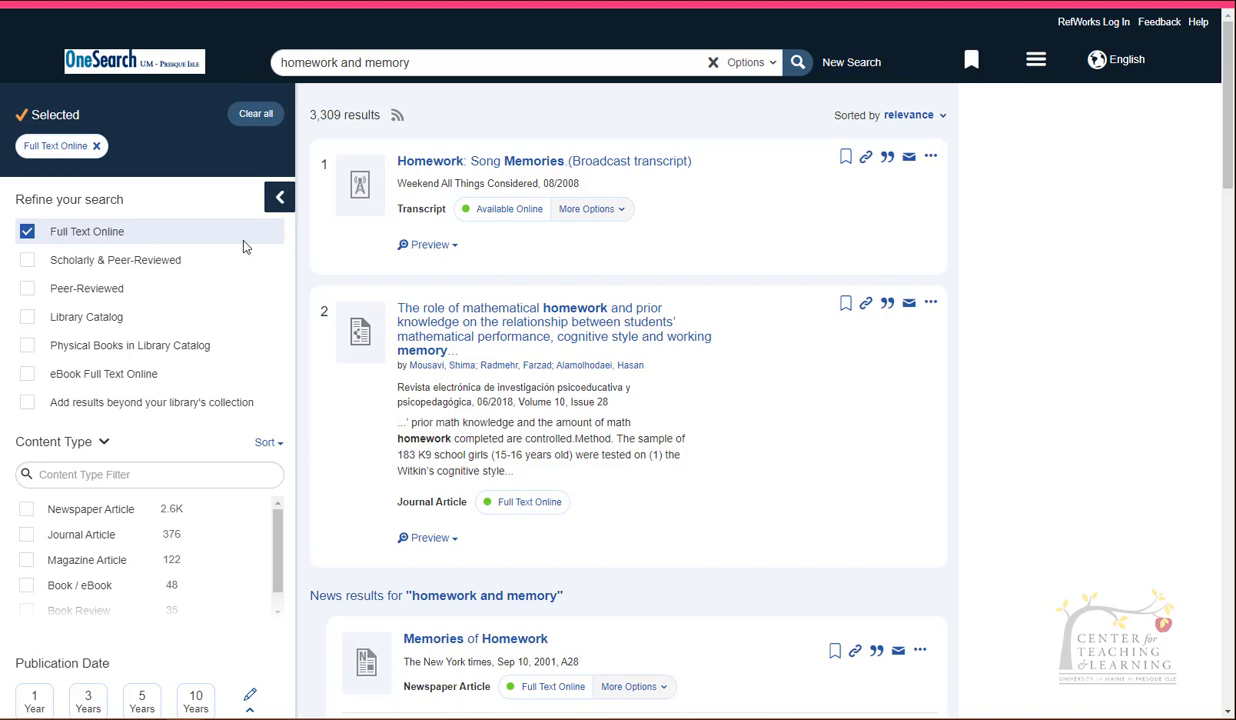
mouse_move(27, 260)
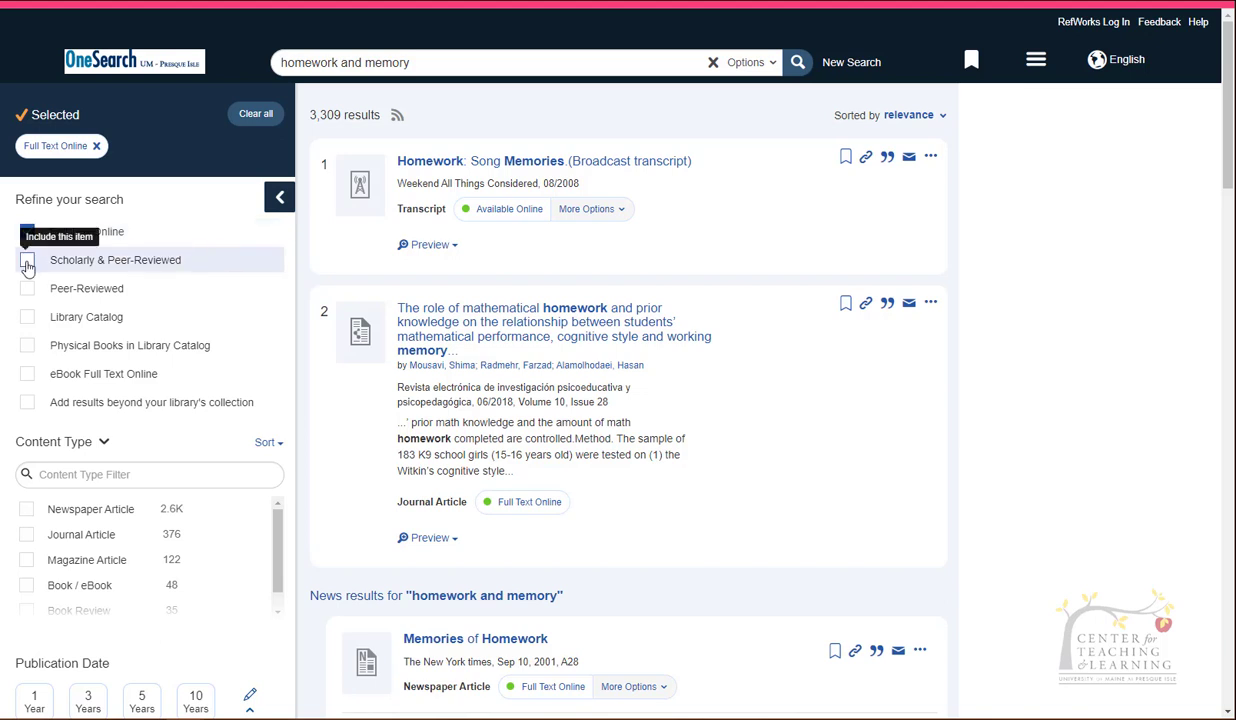
mouse_move(27, 263)
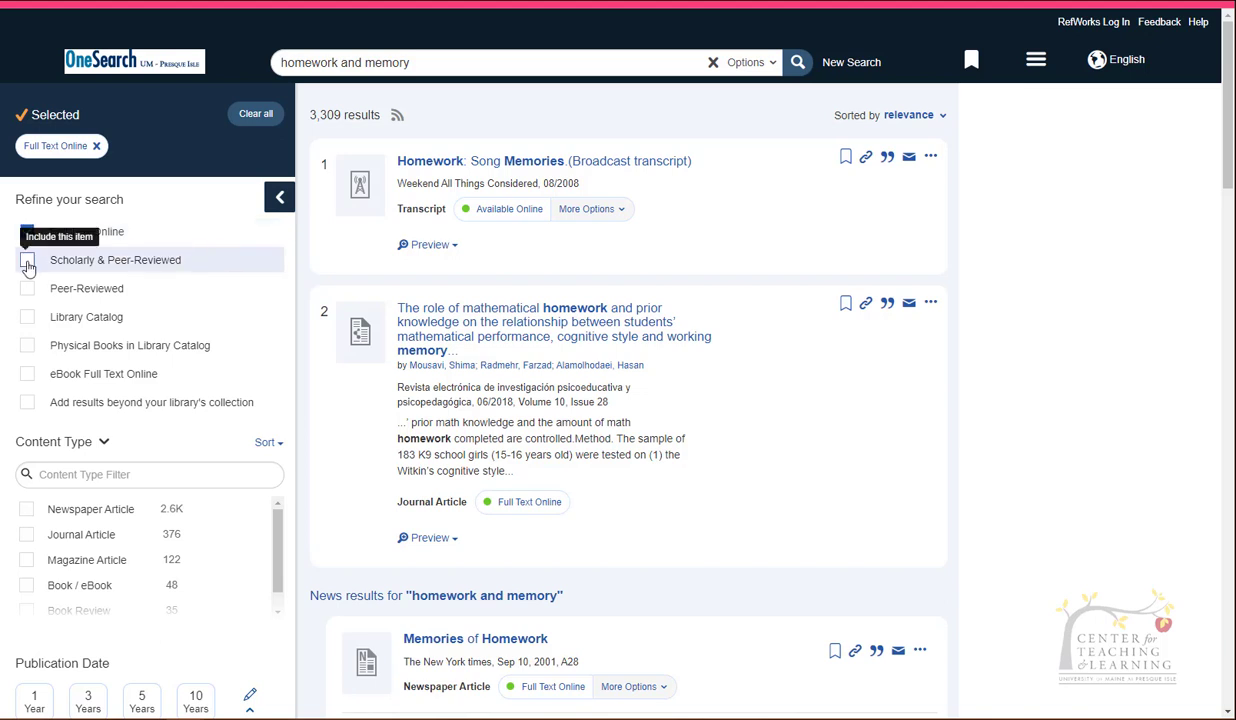
click(27, 260)
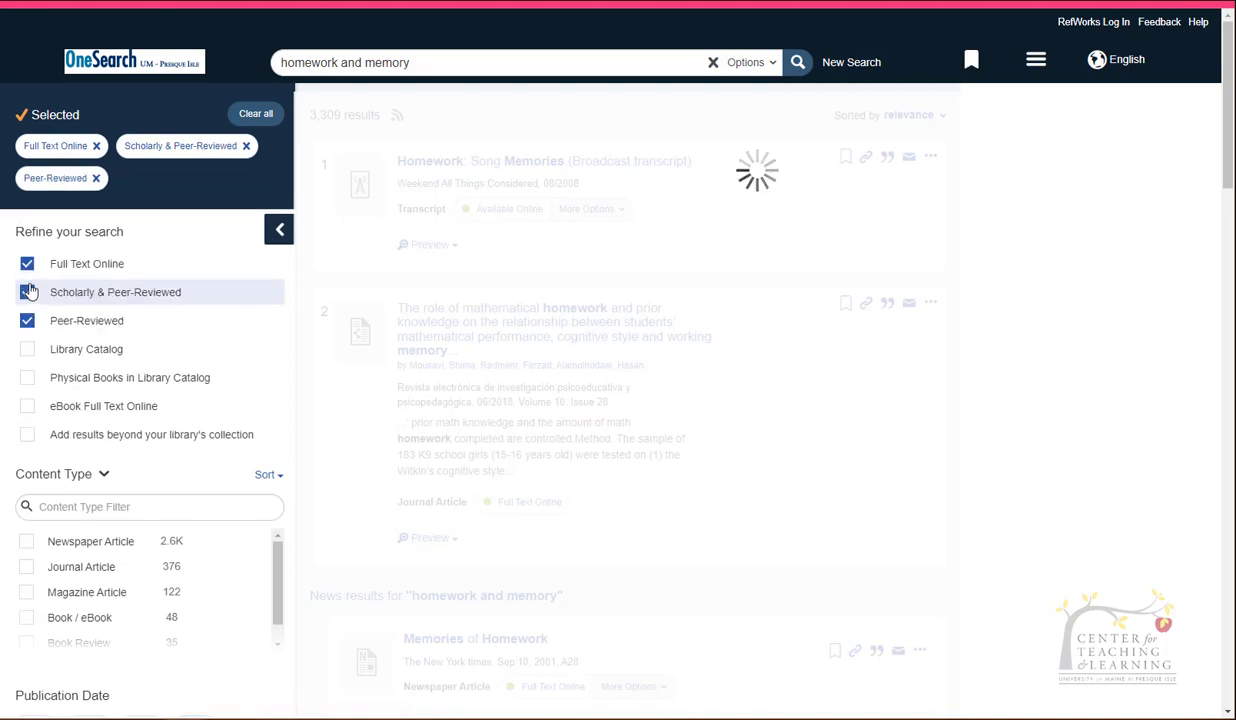
click(27, 292)
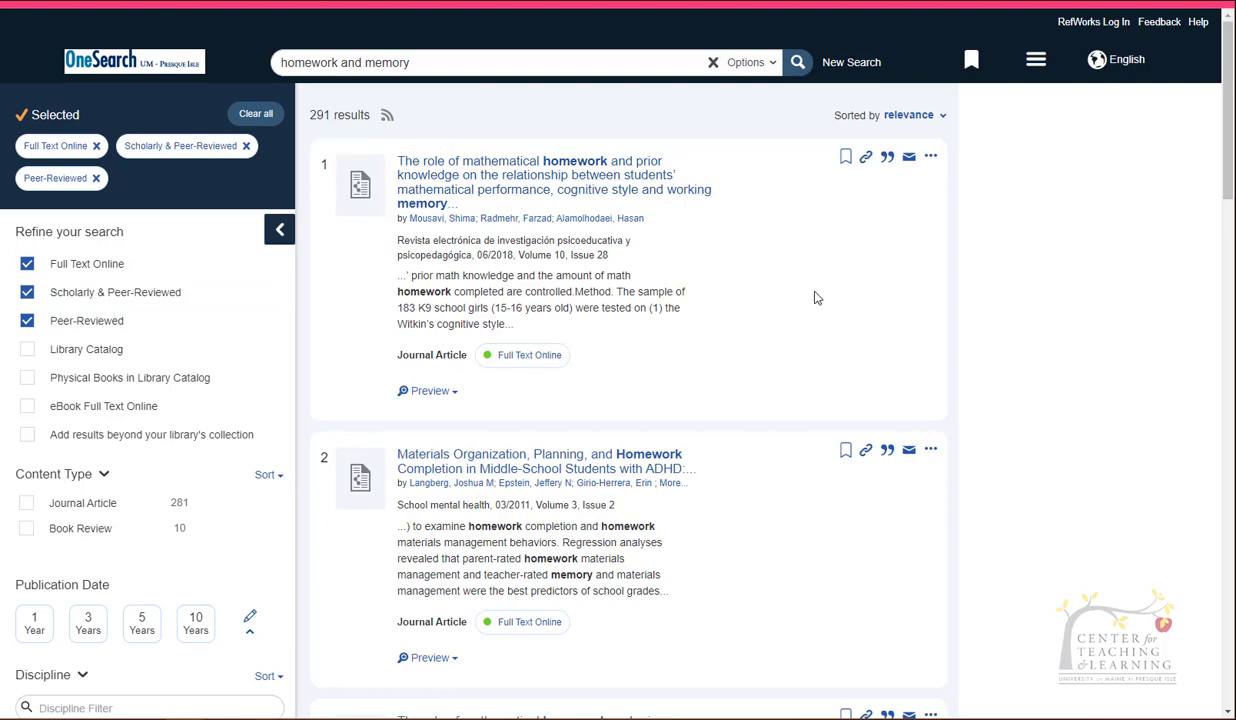
- Limit the results to journal articles from the last 5 years, leaving 103
scroll(down, 3)
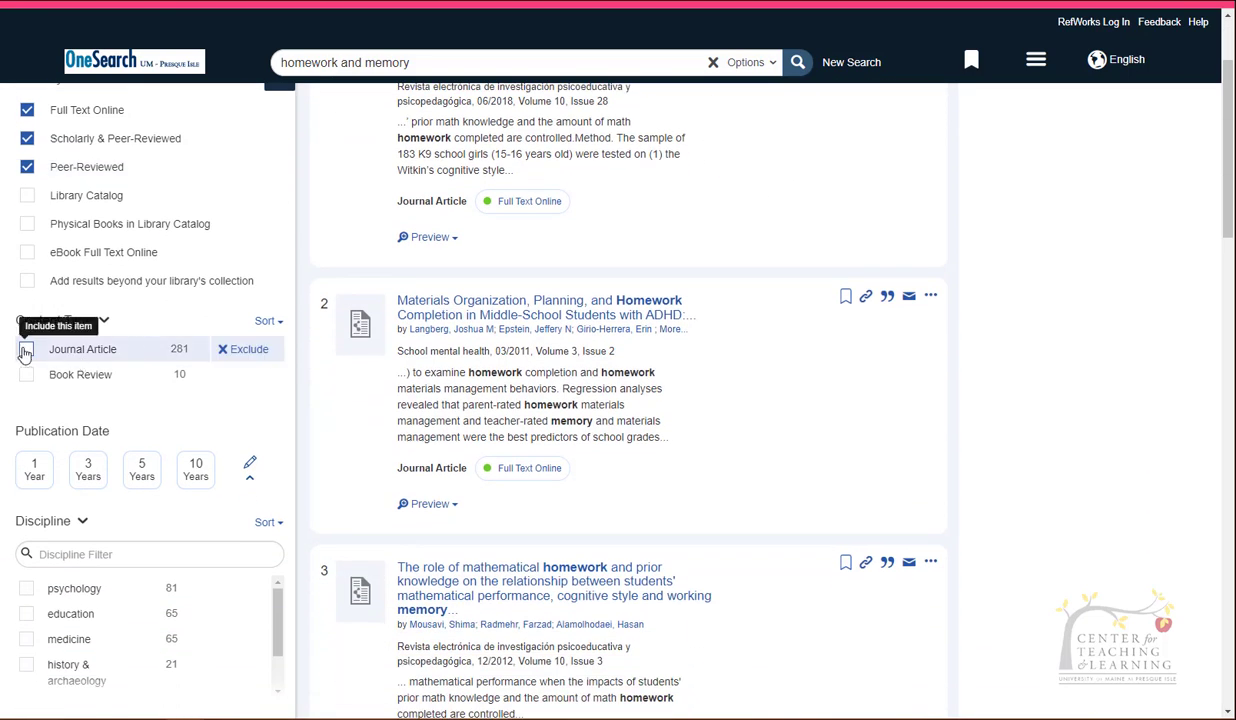
click(26, 348)
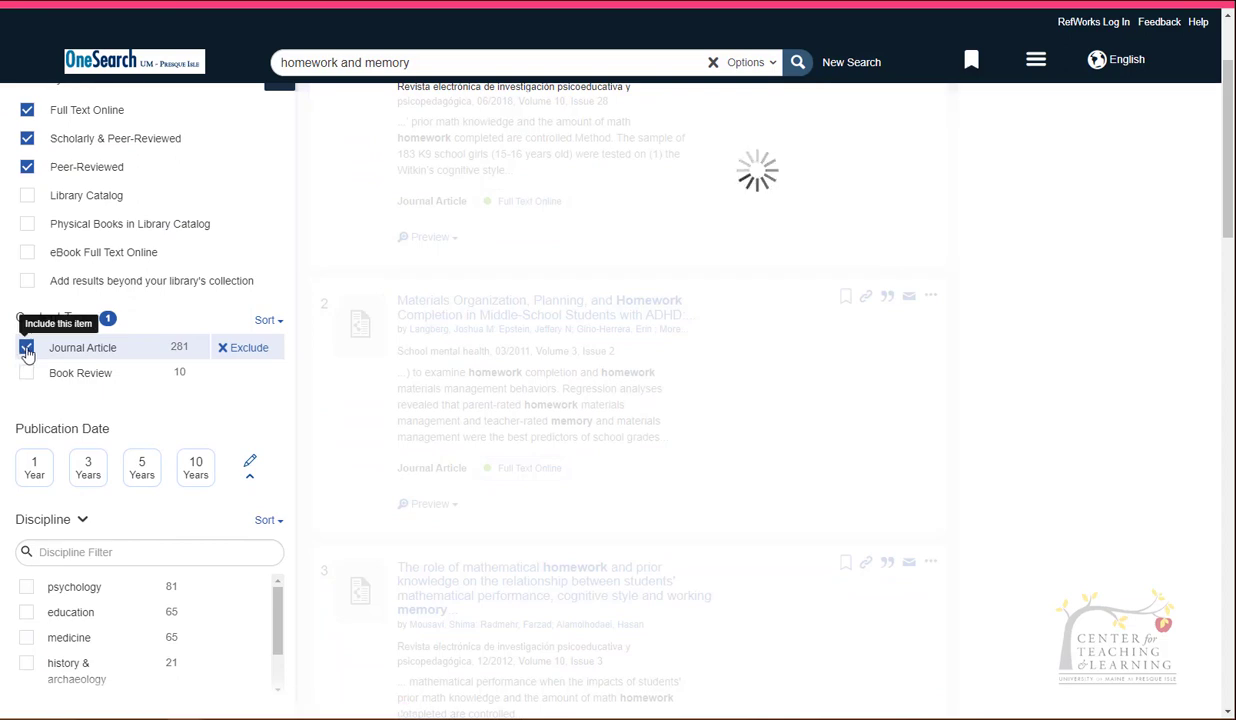
click(26, 347)
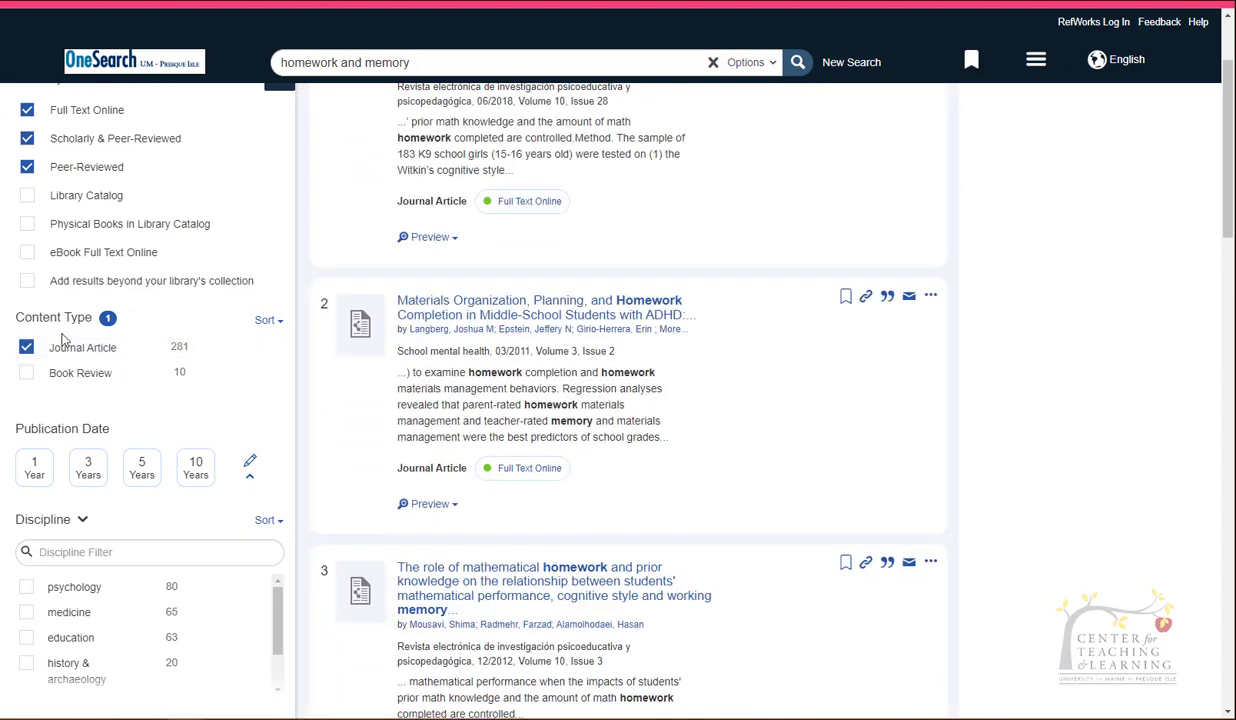
click(141, 468)
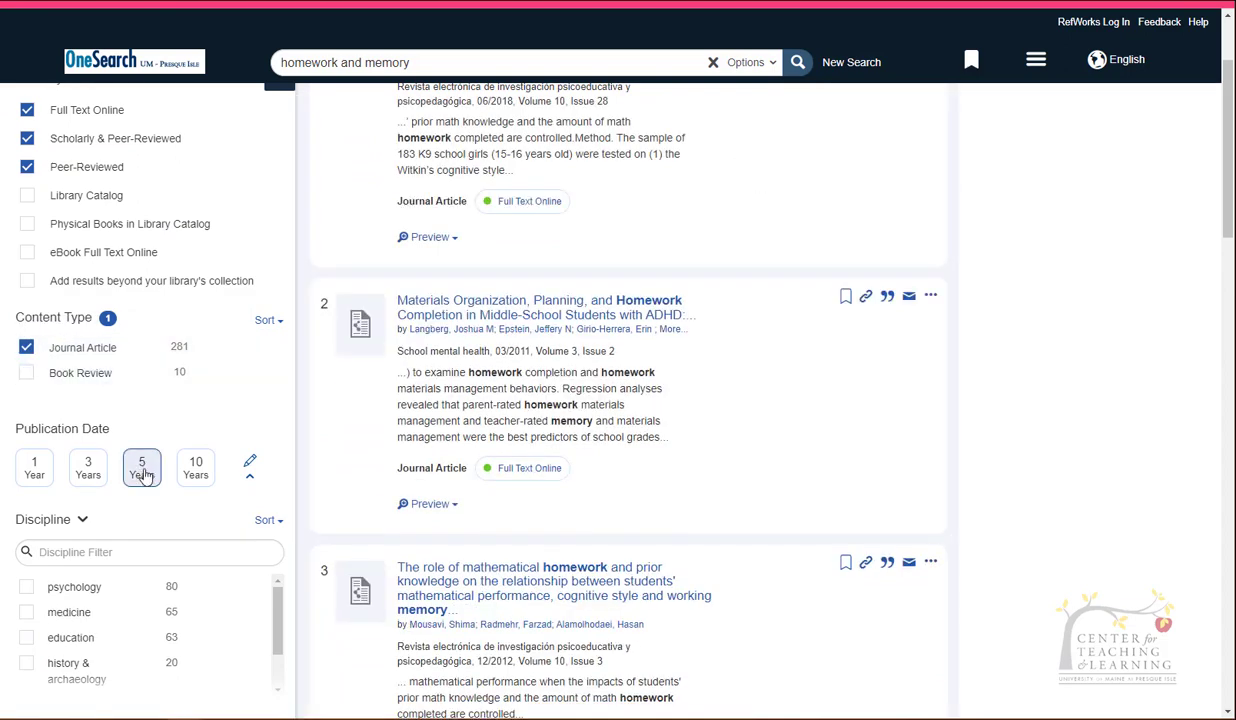
click(141, 467)
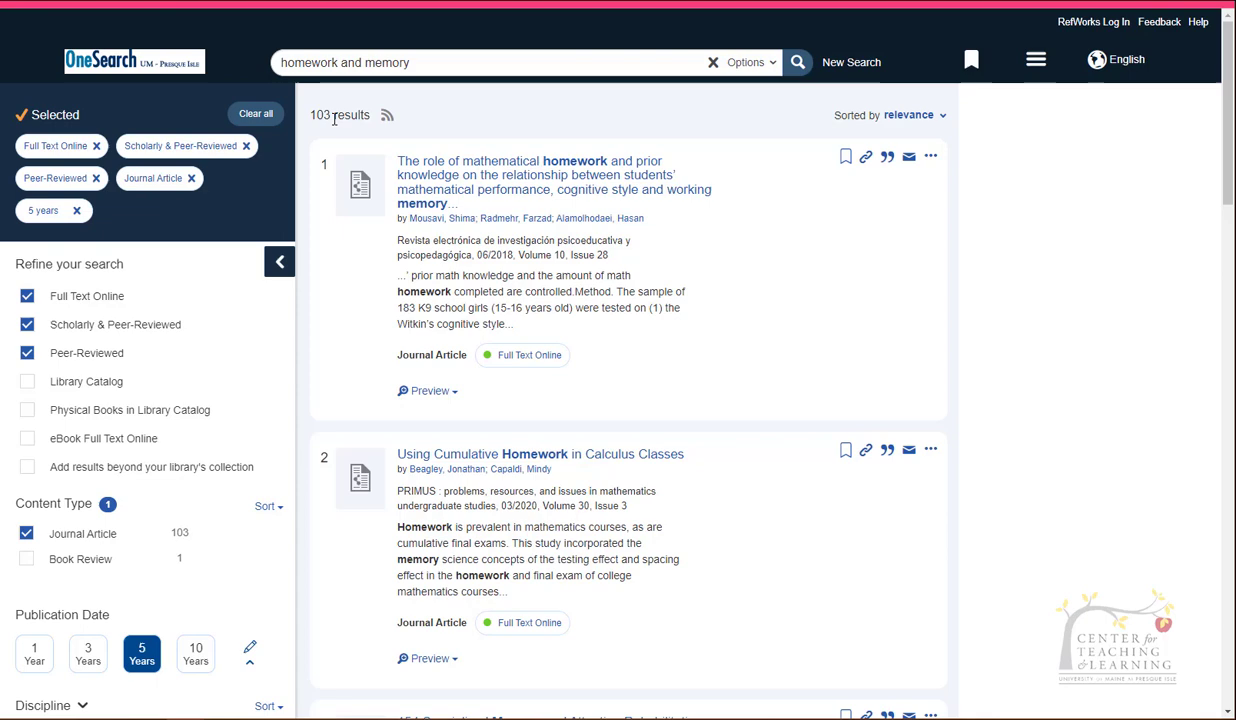
scroll(down, 3)
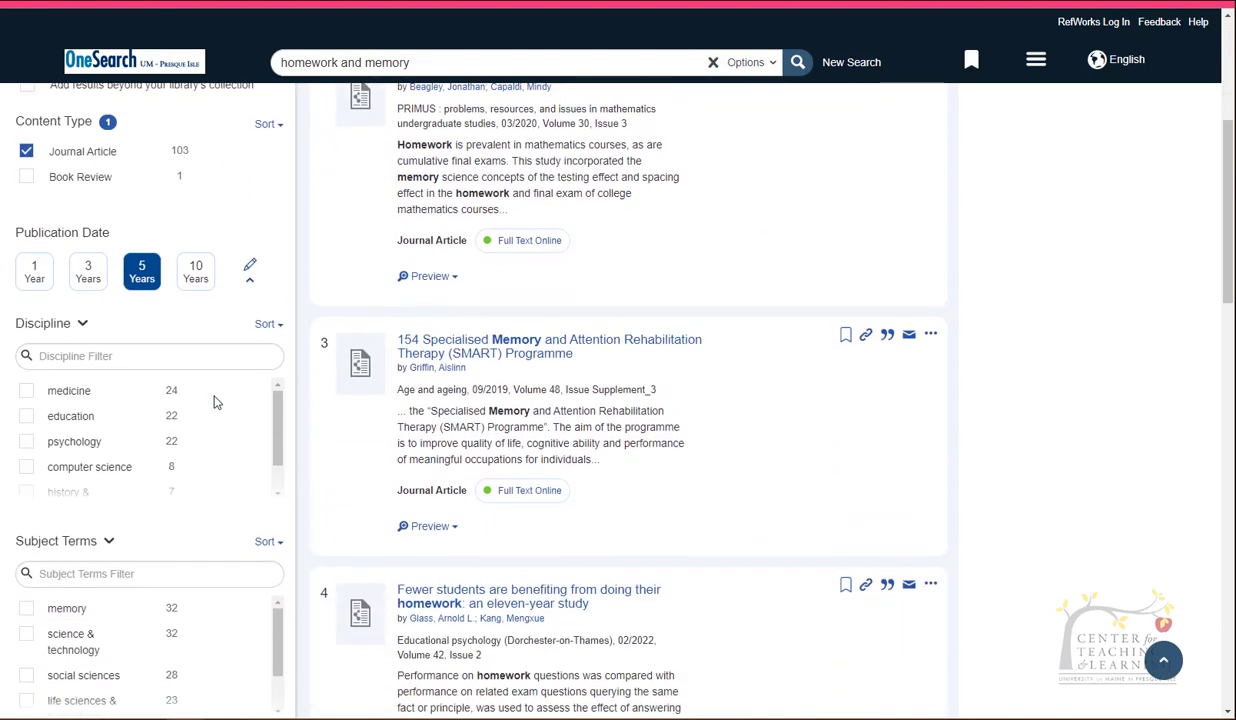
mouse_move(70, 413)
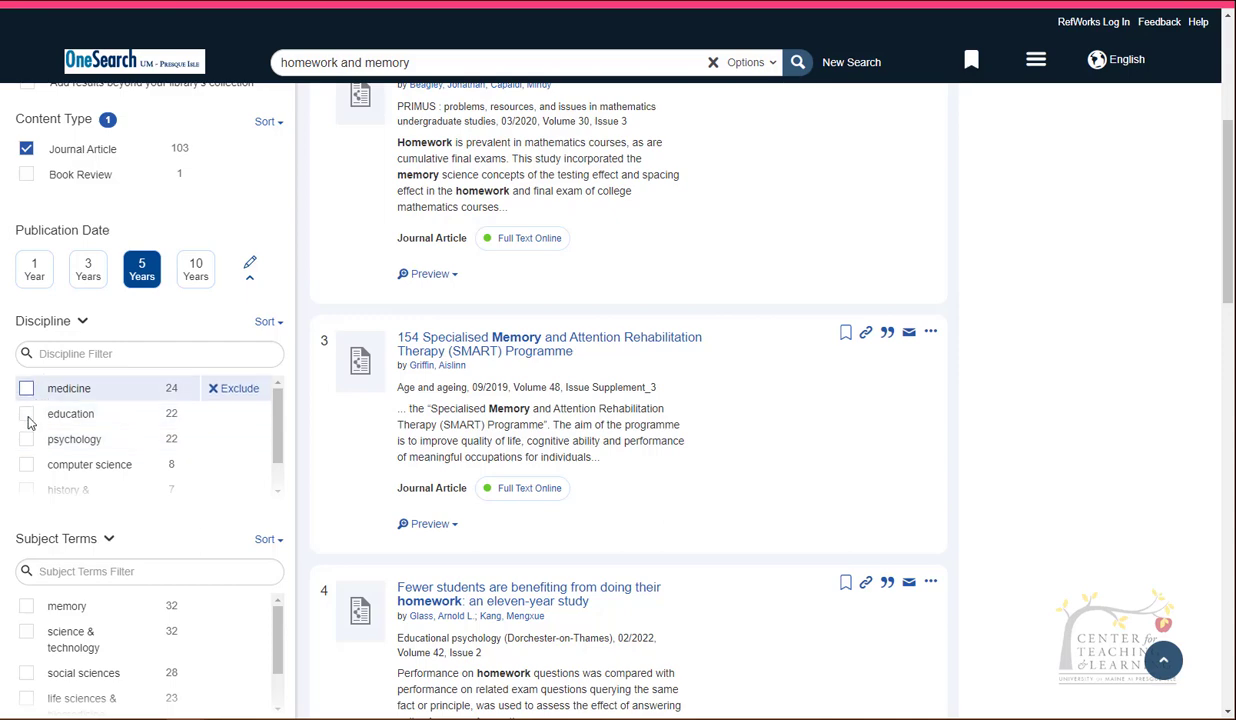
- Limit the homework and memory results to the Education discipline, leaving 22 journal articles
click(26, 412)
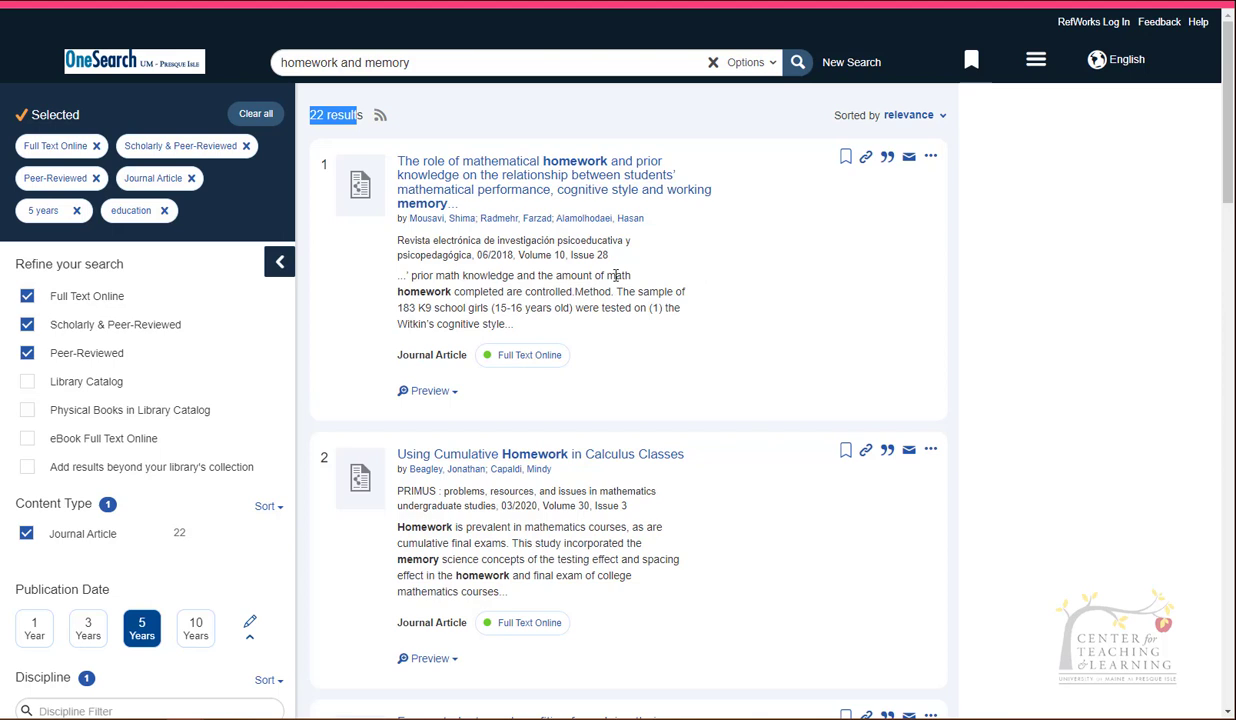
mouse_move(867, 289)
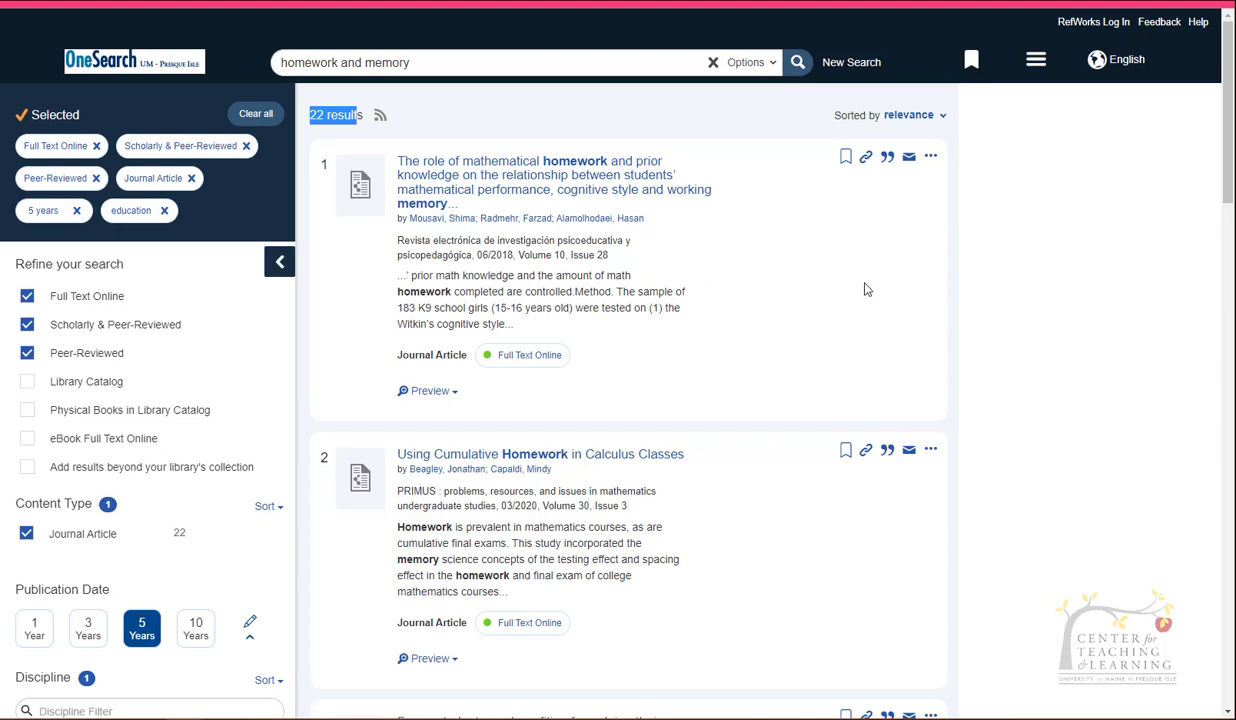
mouse_move(1060, 112)
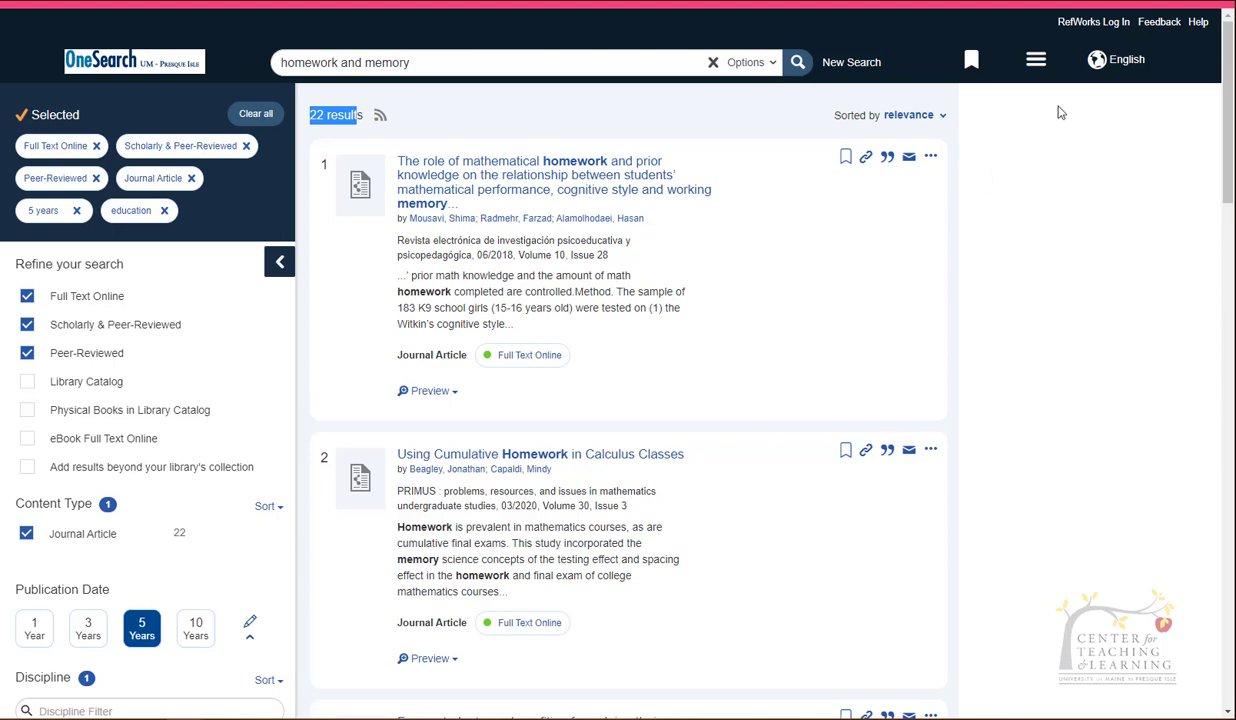
mouse_move(845, 157)
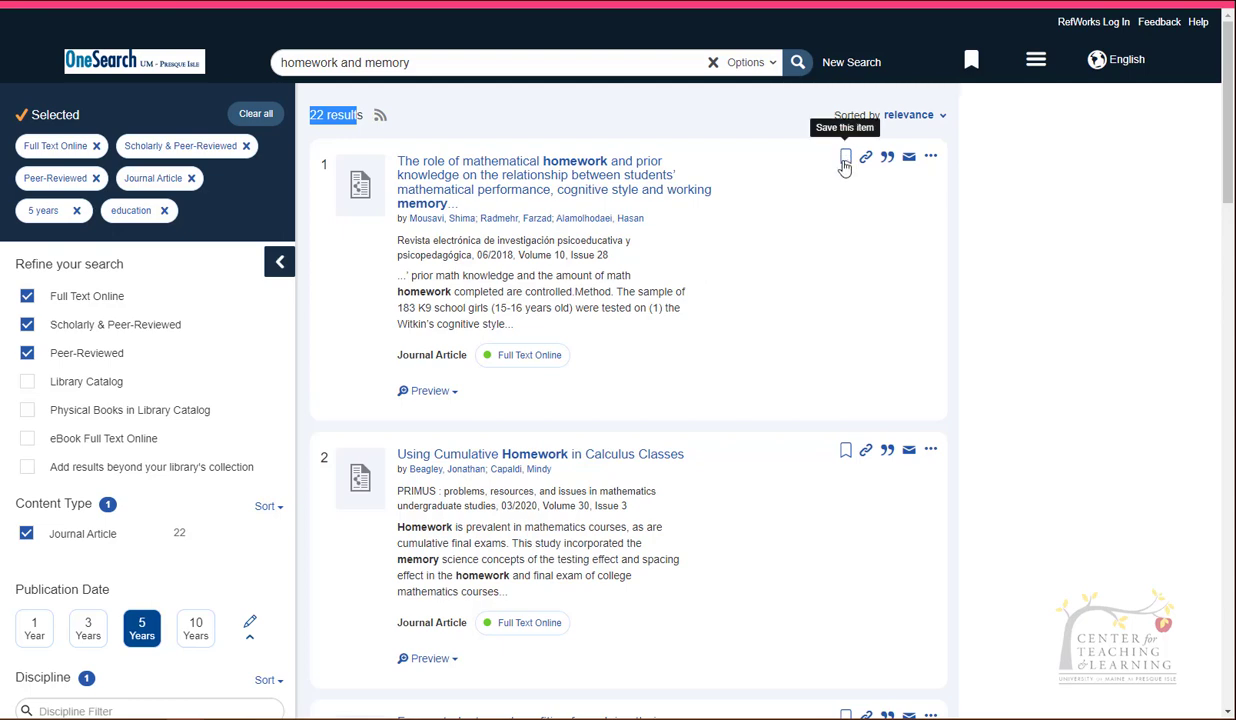
scroll(down, 3)
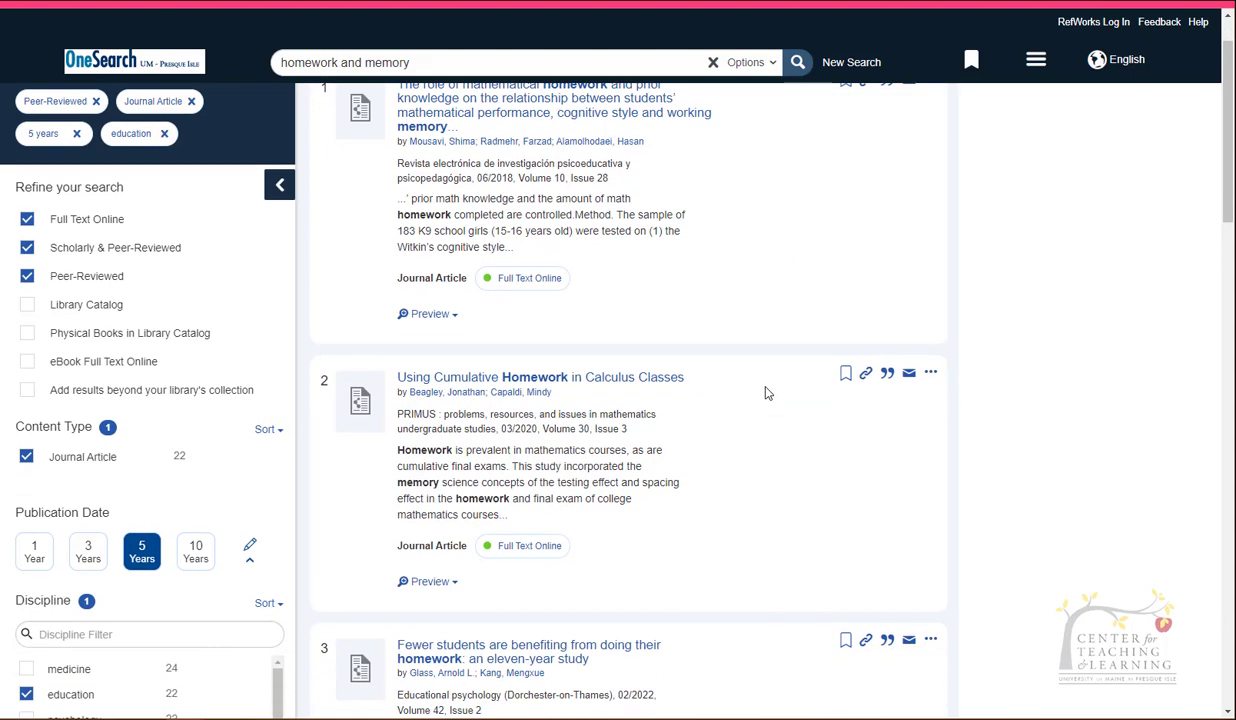
scroll(down, 3)
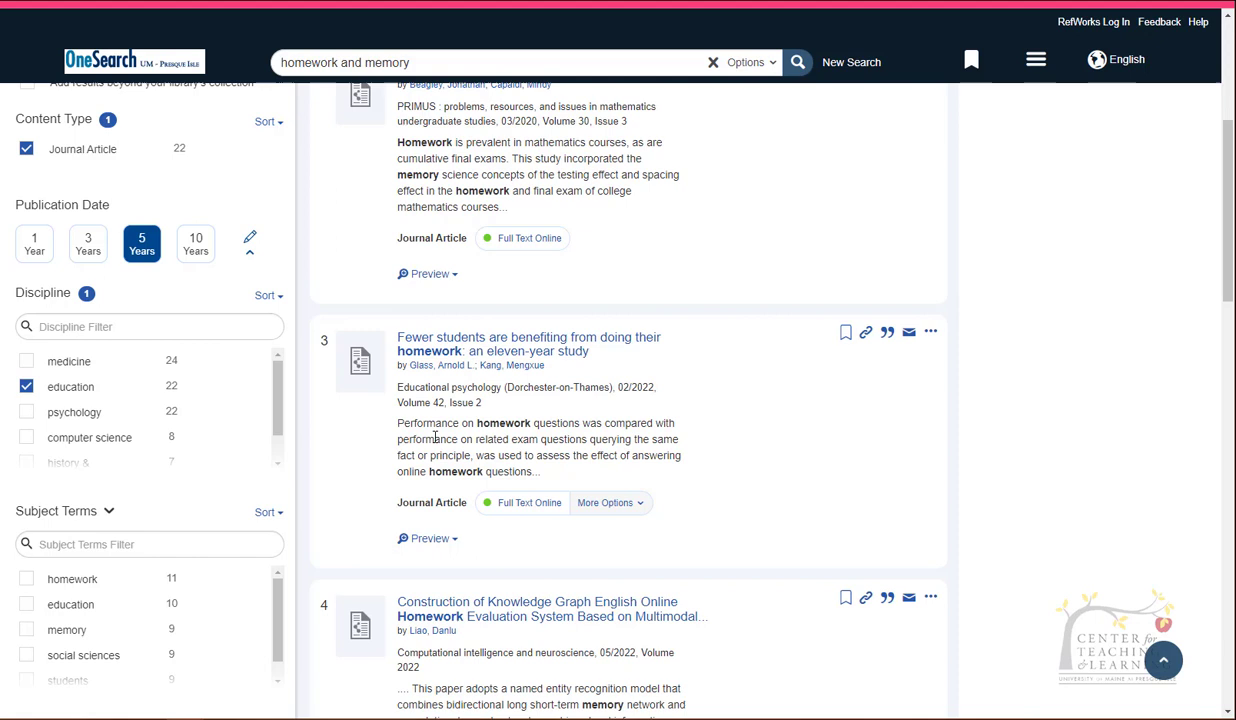
mouse_move(635, 371)
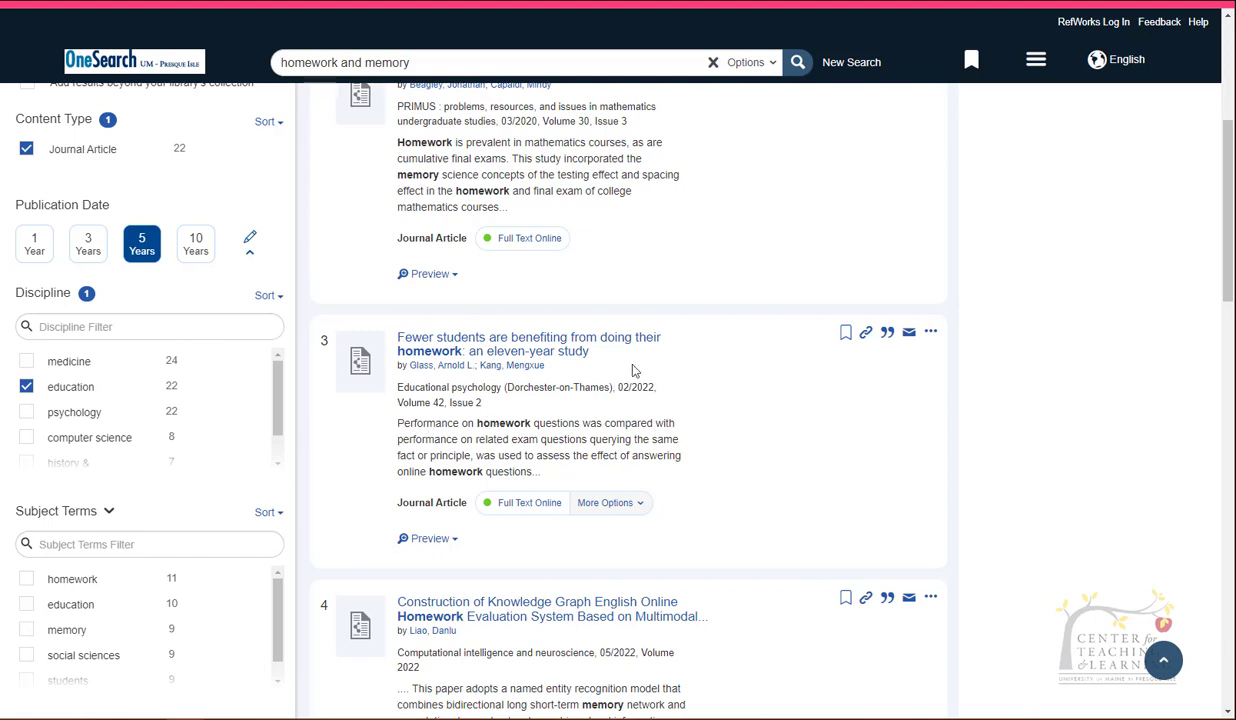
click(528, 344)
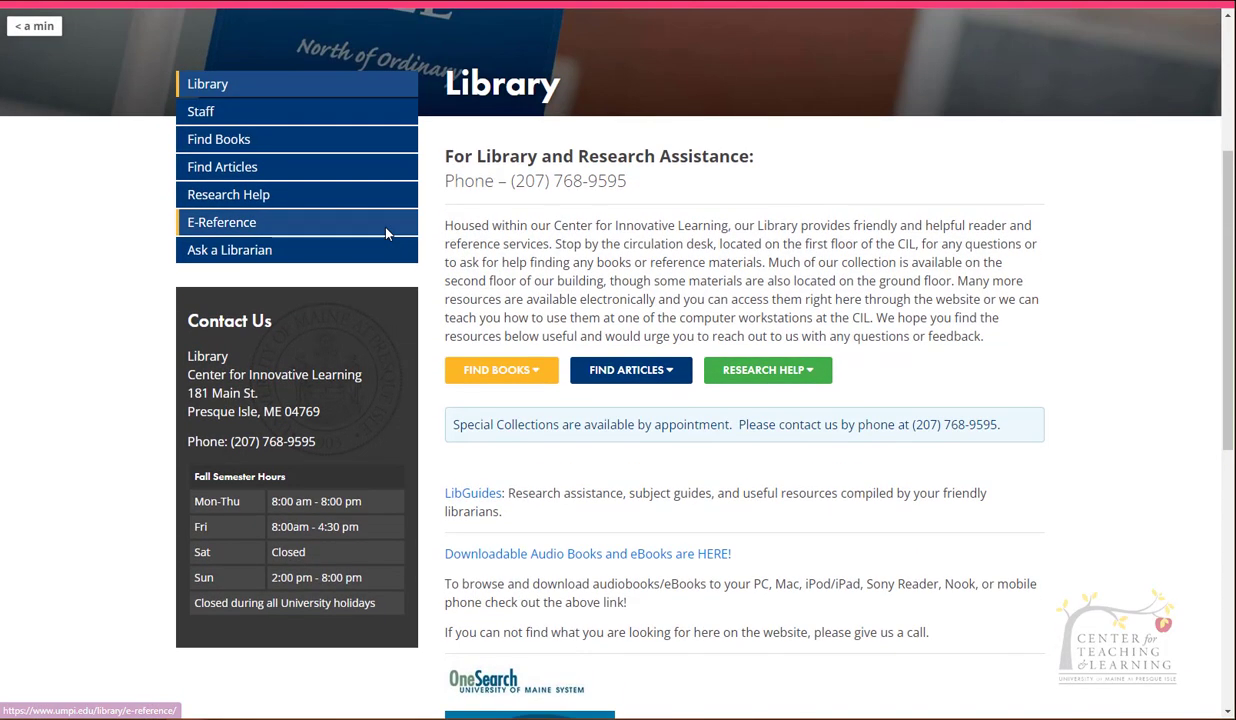
mouse_move(386, 233)
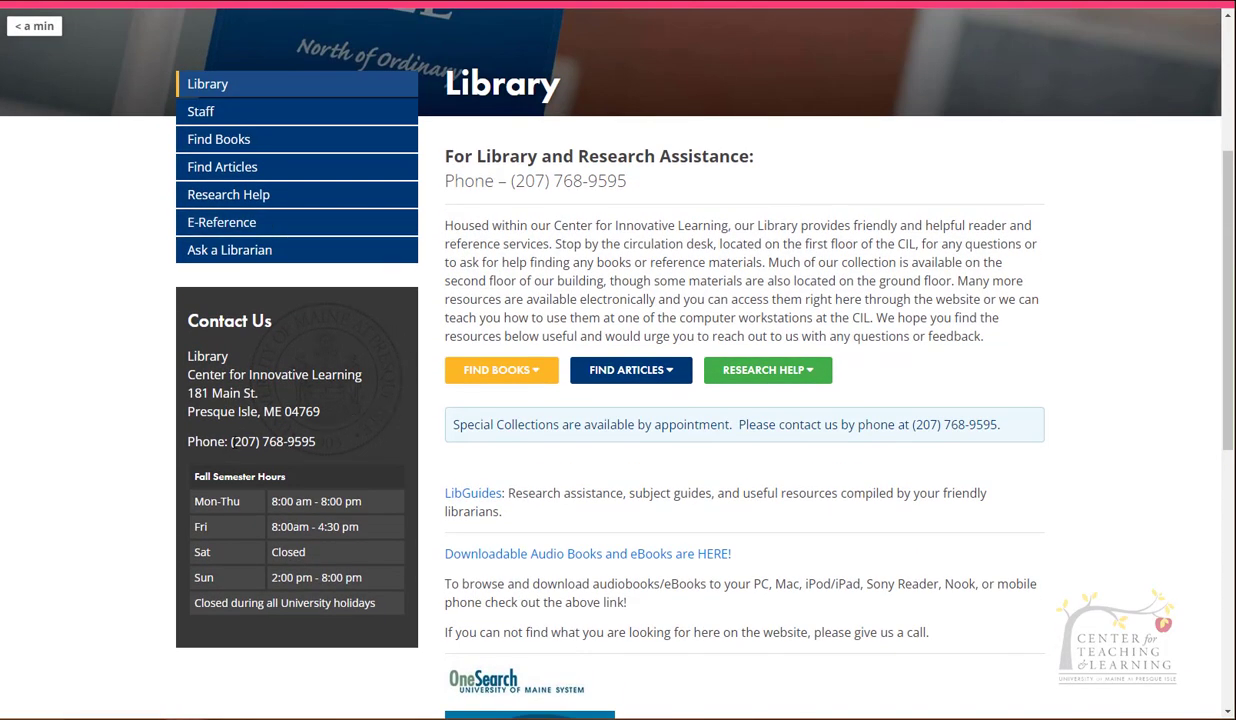